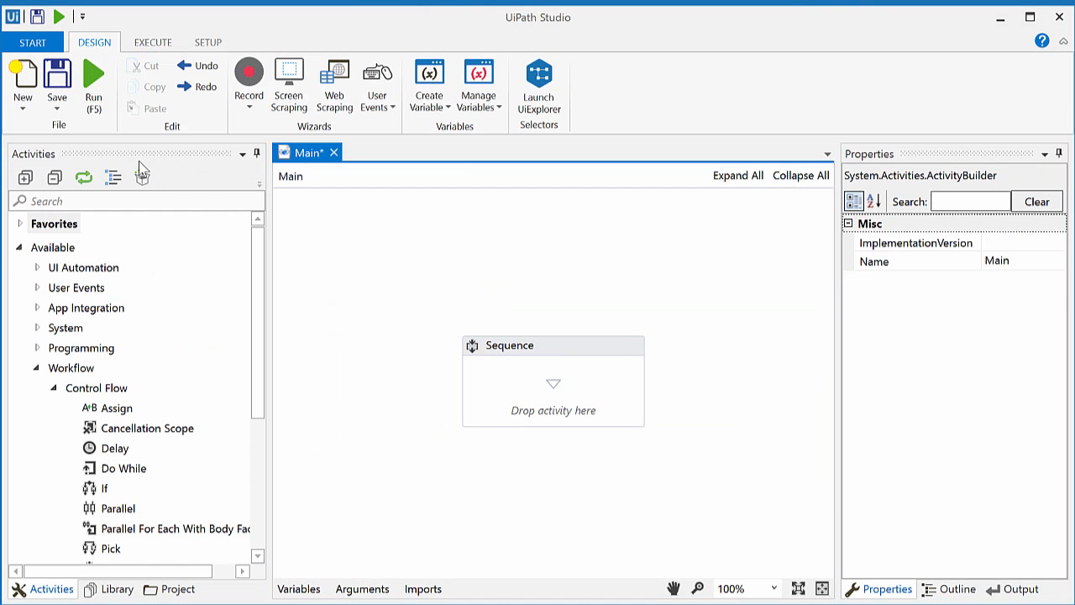
Step: Filter the Activities panel by 'Find' and select Find Element under UI Automation
{"action": "type", "text": "Find"}
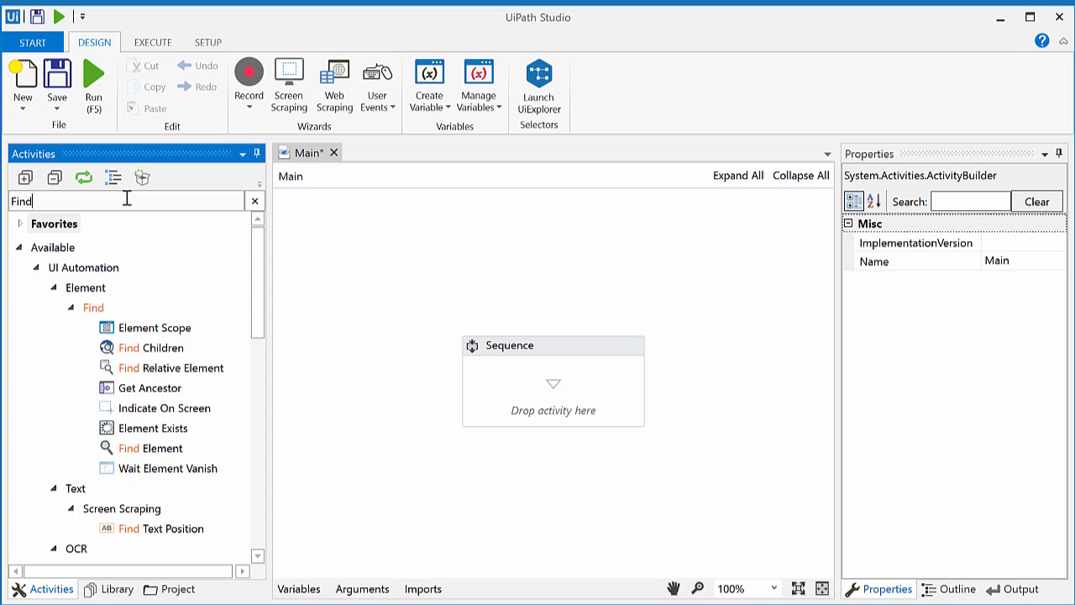
{"action": "left_click", "coordinate": [152, 448]}
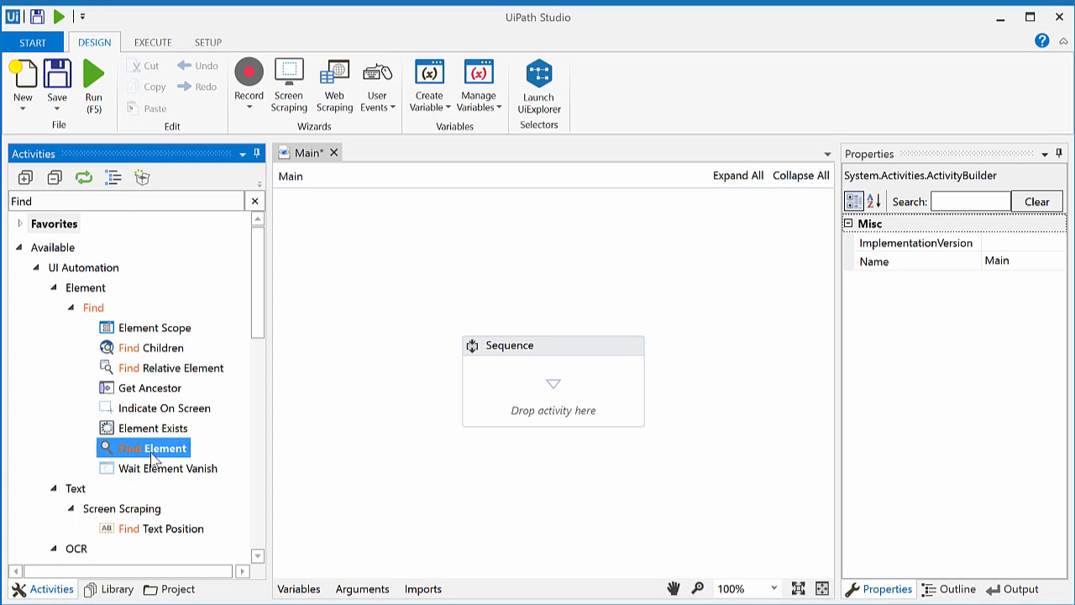
Step: Drop Find Element into the Sequence, then open and cancel its Selector expression editor
{"action": "left_click_drag", "start_coordinate": [143, 448], "coordinate": [553, 386]}
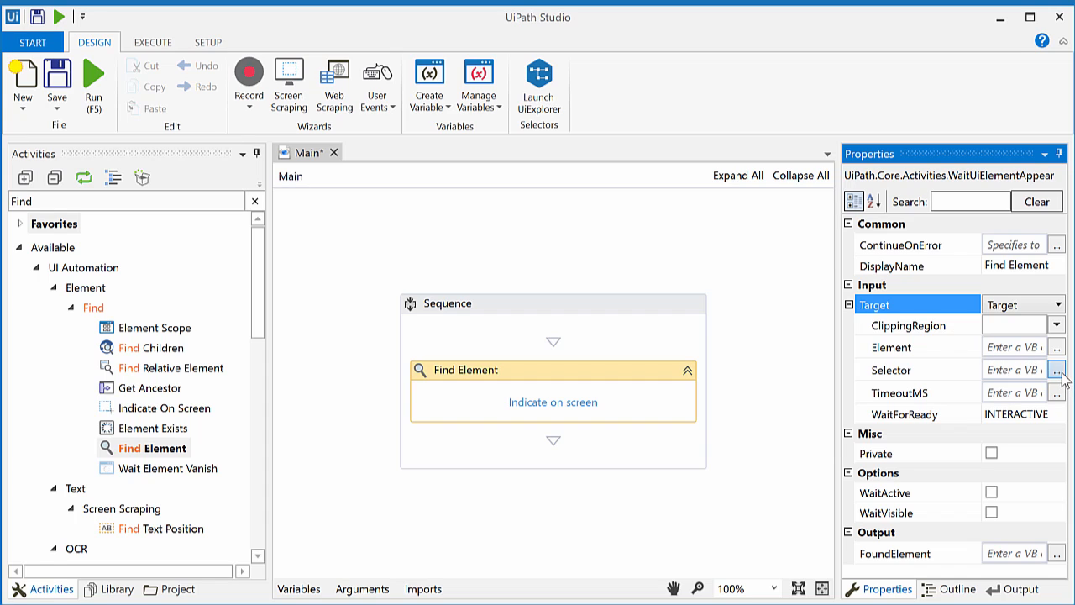
{"action": "left_click", "coordinate": [1056, 369]}
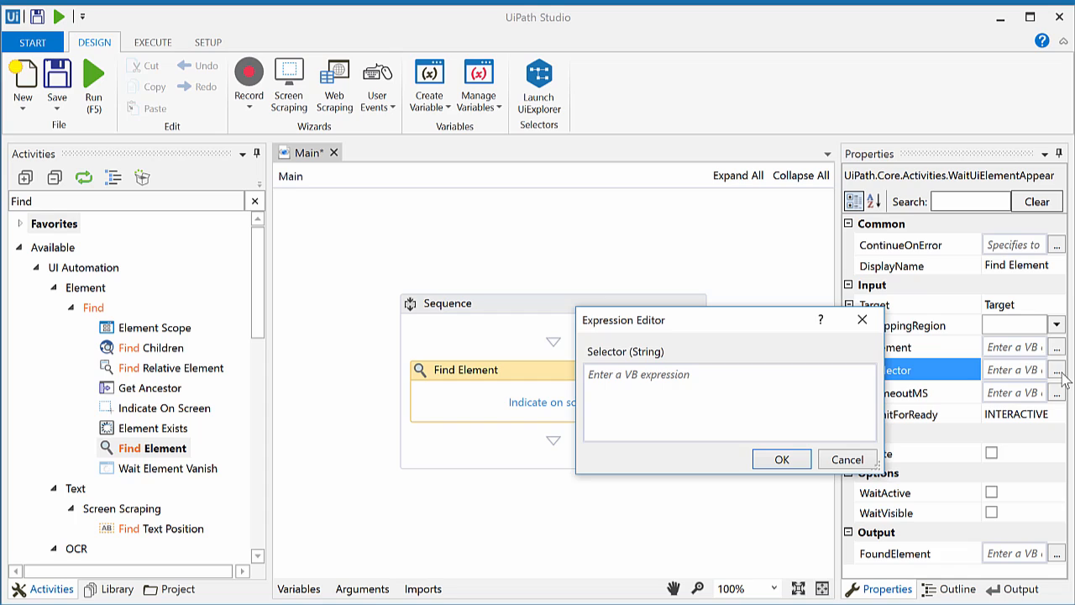
{"action": "mouse_move", "coordinate": [848, 459]}
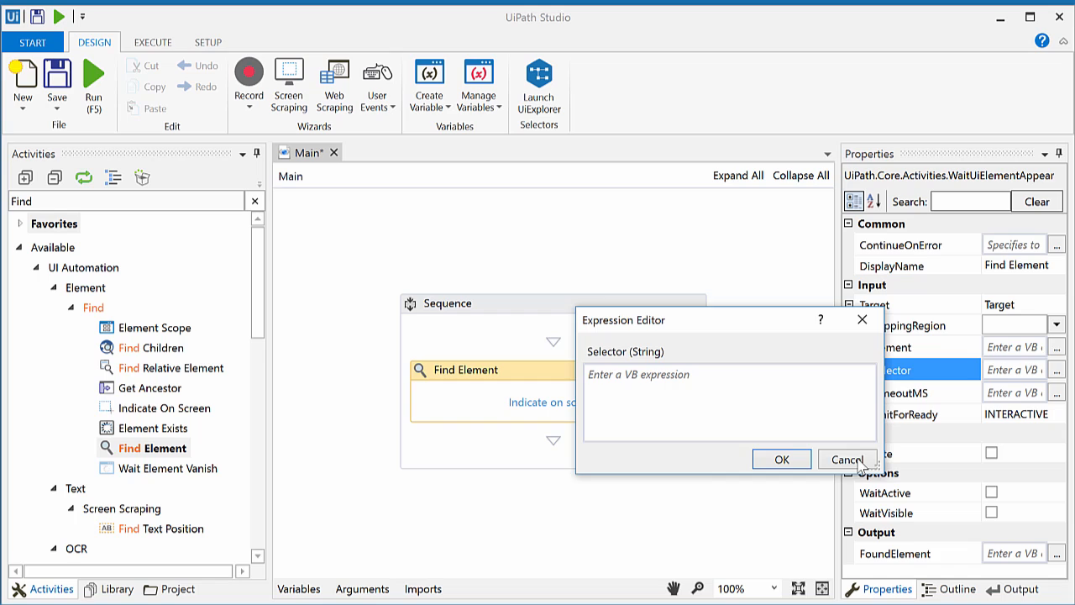
{"action": "left_click", "coordinate": [847, 460]}
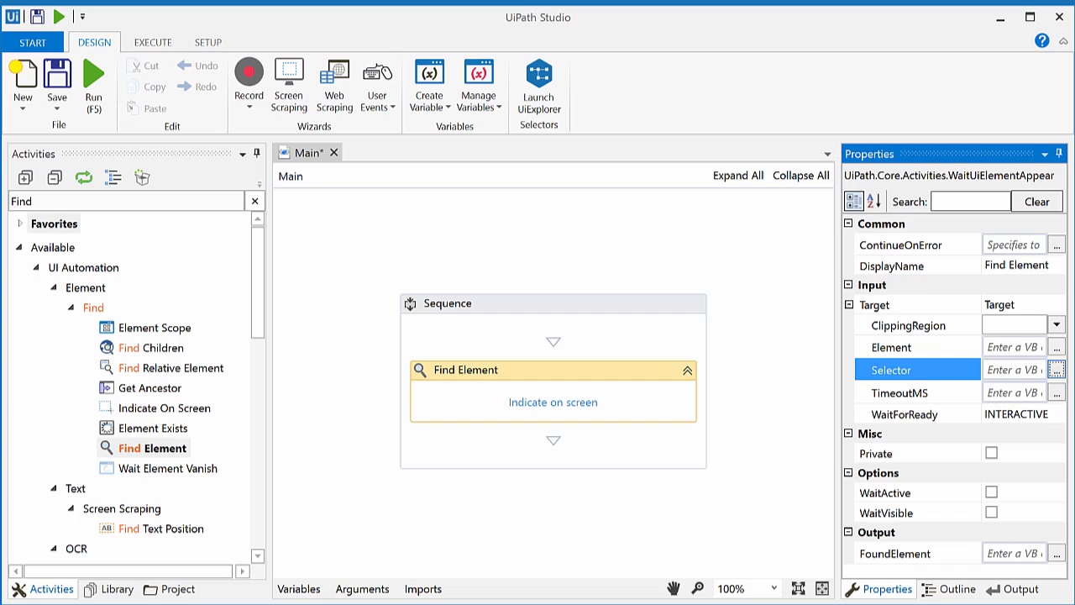
{"action": "mouse_move", "coordinate": [576, 413]}
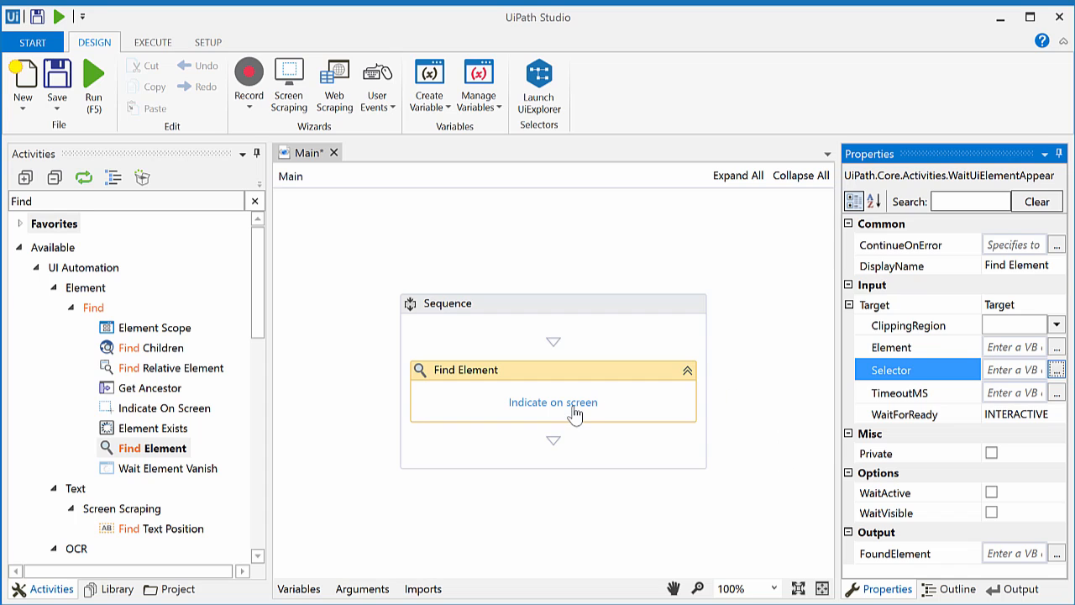
Step: Indicate Notepad's text area as the target, then review and close the Selector editor
{"action": "left_click", "coordinate": [553, 402]}
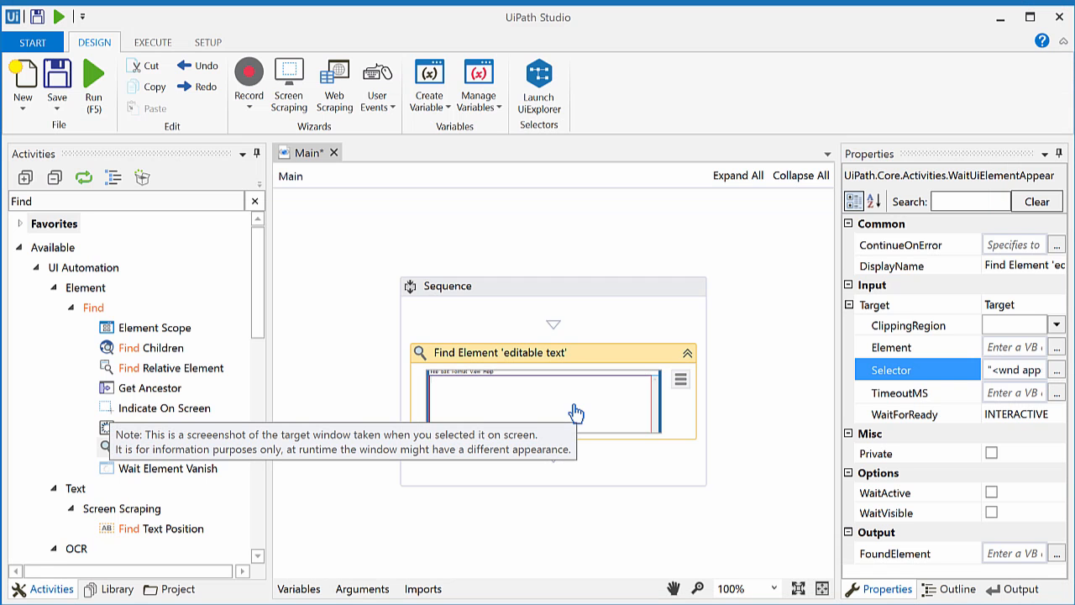
{"action": "mouse_move", "coordinate": [760, 425]}
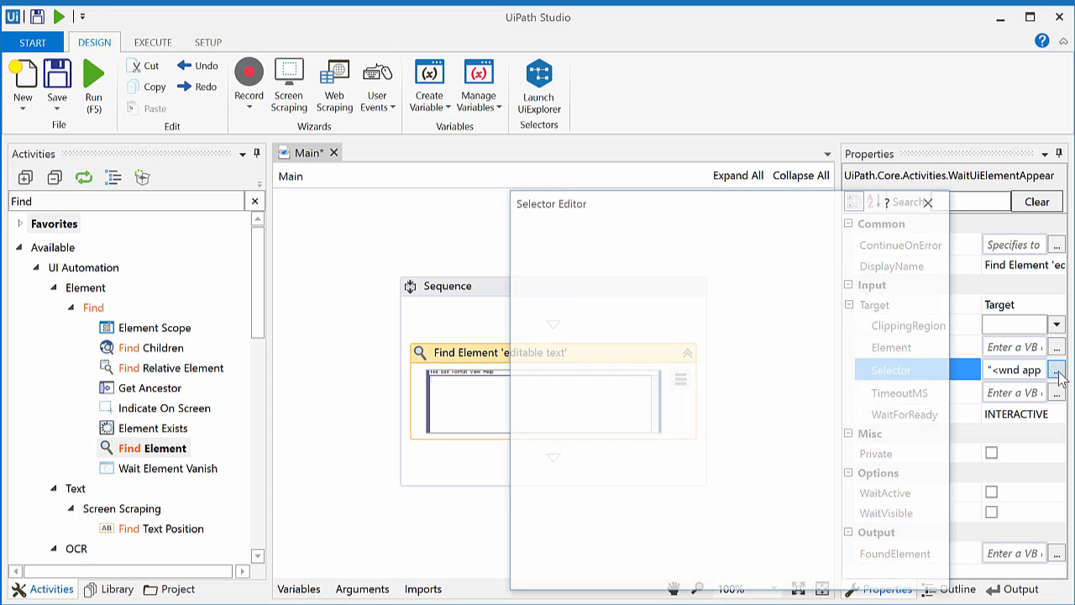
{"action": "left_click", "coordinate": [1057, 369]}
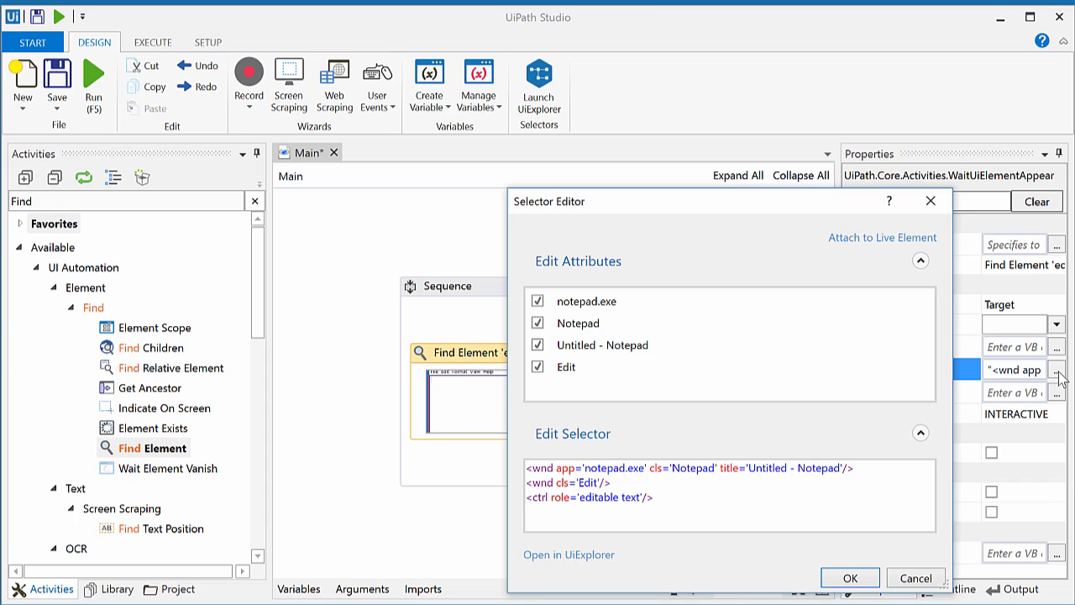
{"action": "left_click", "coordinate": [849, 578]}
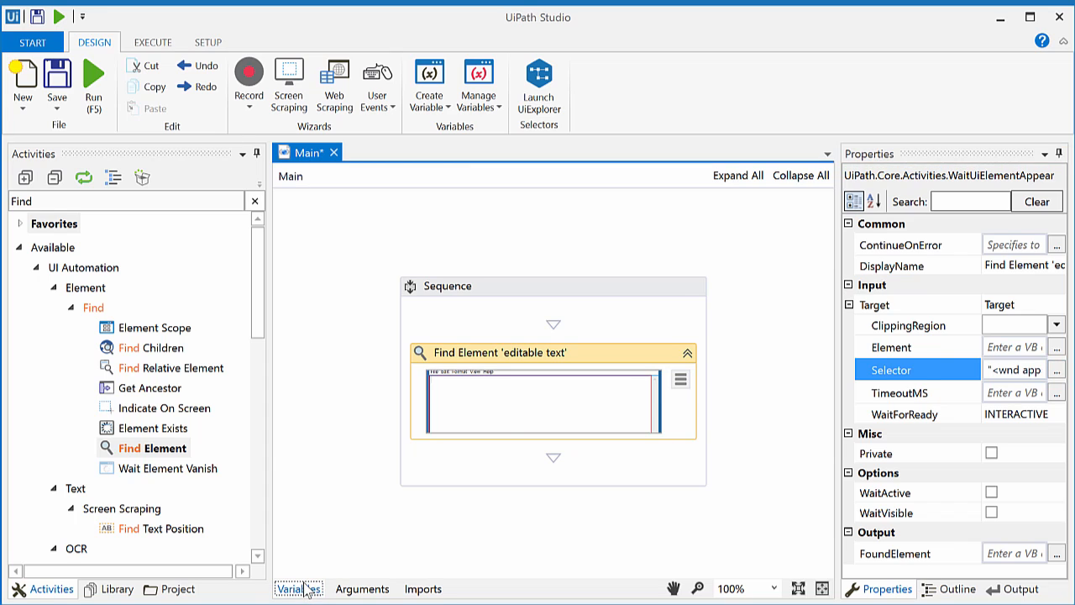
Step: Create a Generic Value variable named EditableTextNotepad in the Variables panel
{"action": "left_click", "coordinate": [298, 588]}
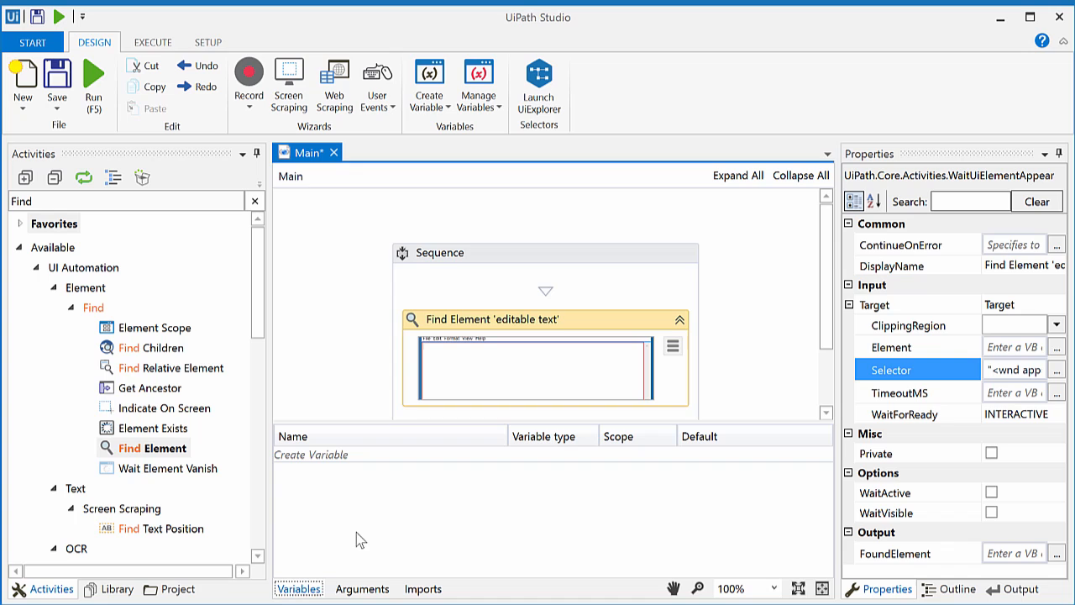
{"action": "left_click", "coordinate": [429, 84]}
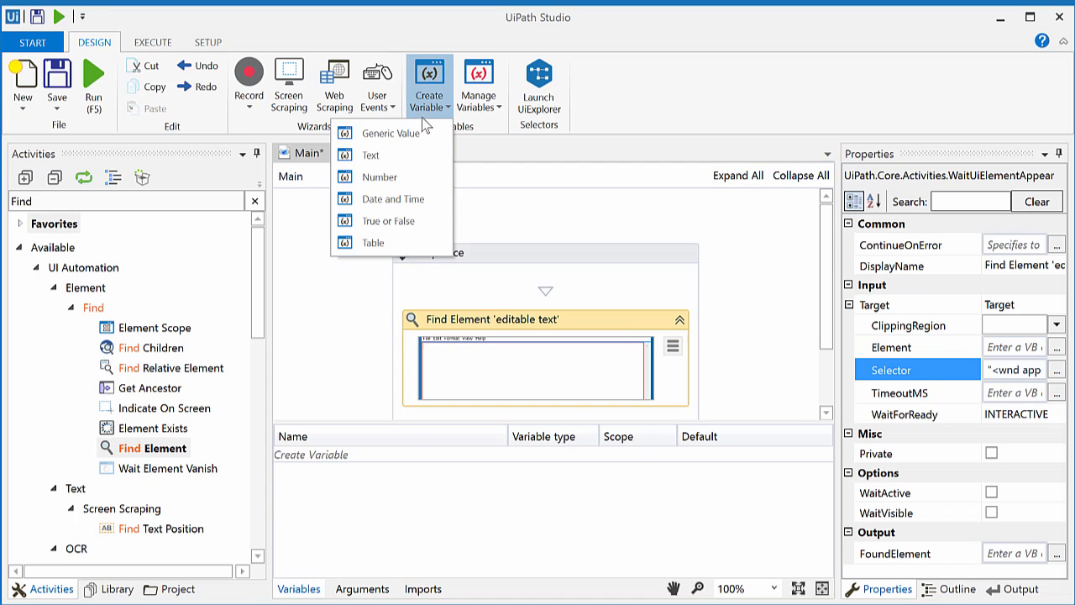
{"action": "left_click", "coordinate": [391, 133]}
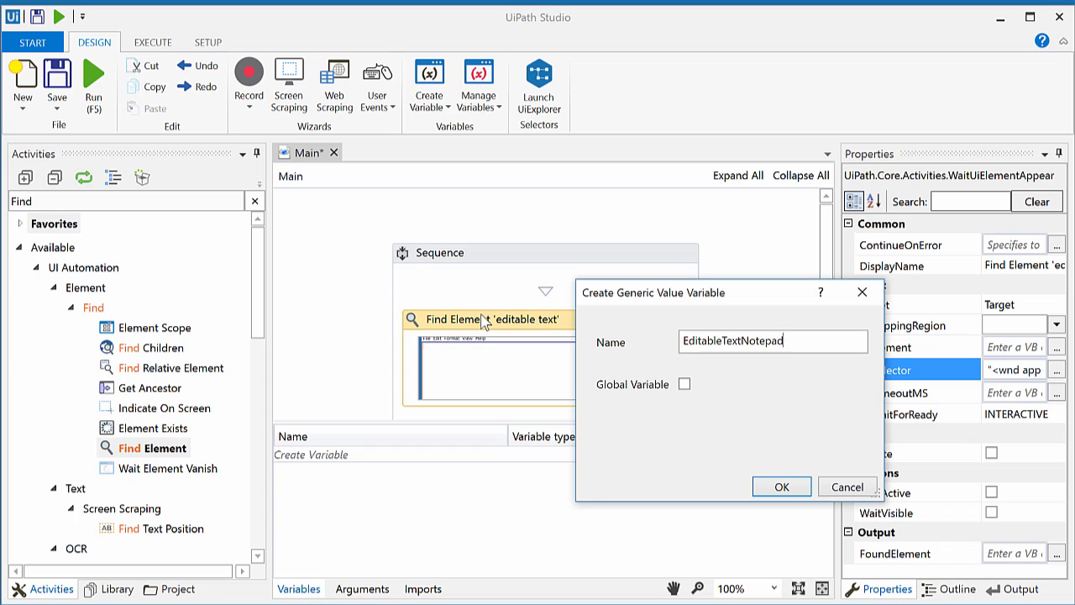
{"action": "left_click", "coordinate": [781, 486]}
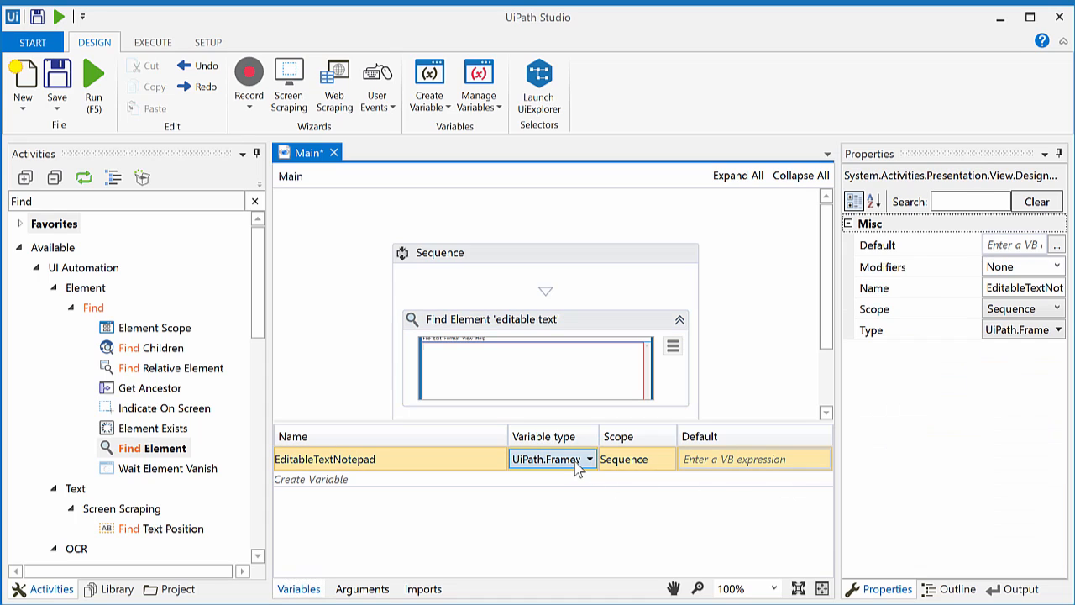
Step: Set EditableTextNotepad's type to UiPath.Core.UiElement through Browse for Types
{"action": "left_click", "coordinate": [588, 459]}
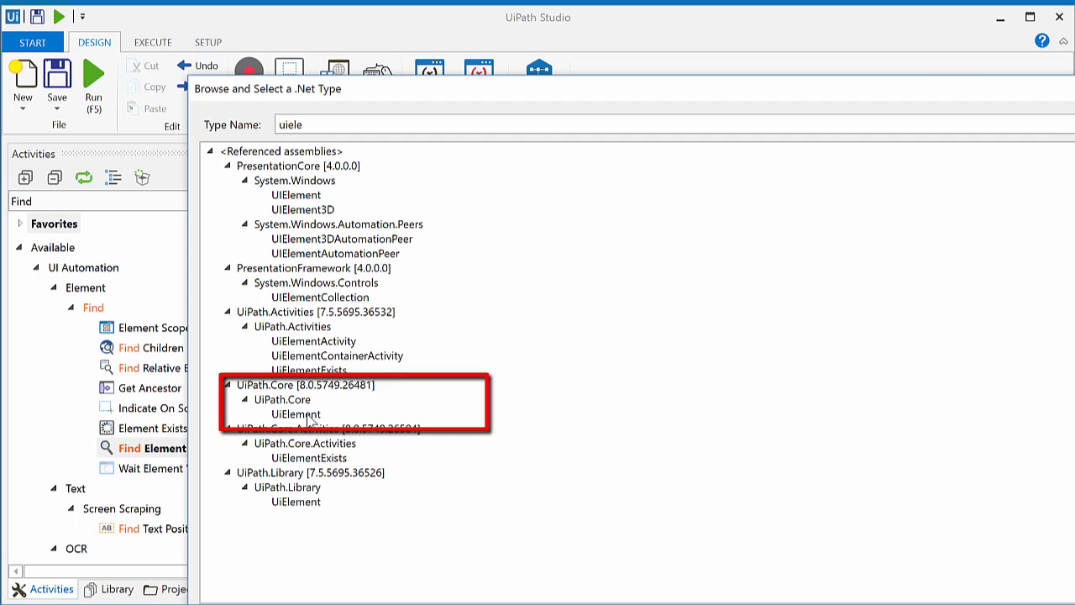
{"action": "left_click", "coordinate": [296, 413]}
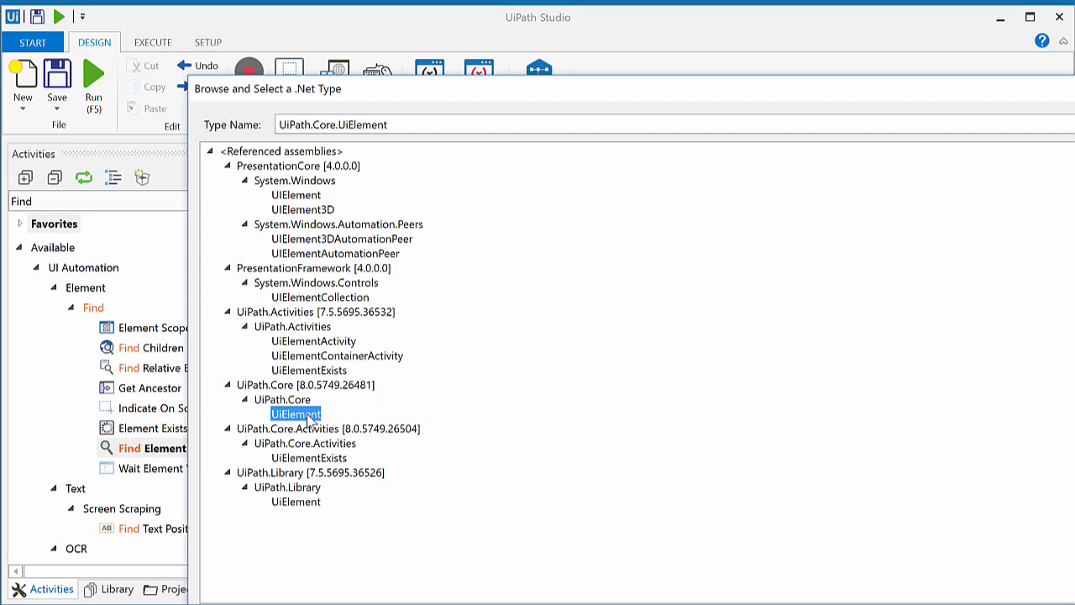
{"action": "double_click", "coordinate": [294, 414]}
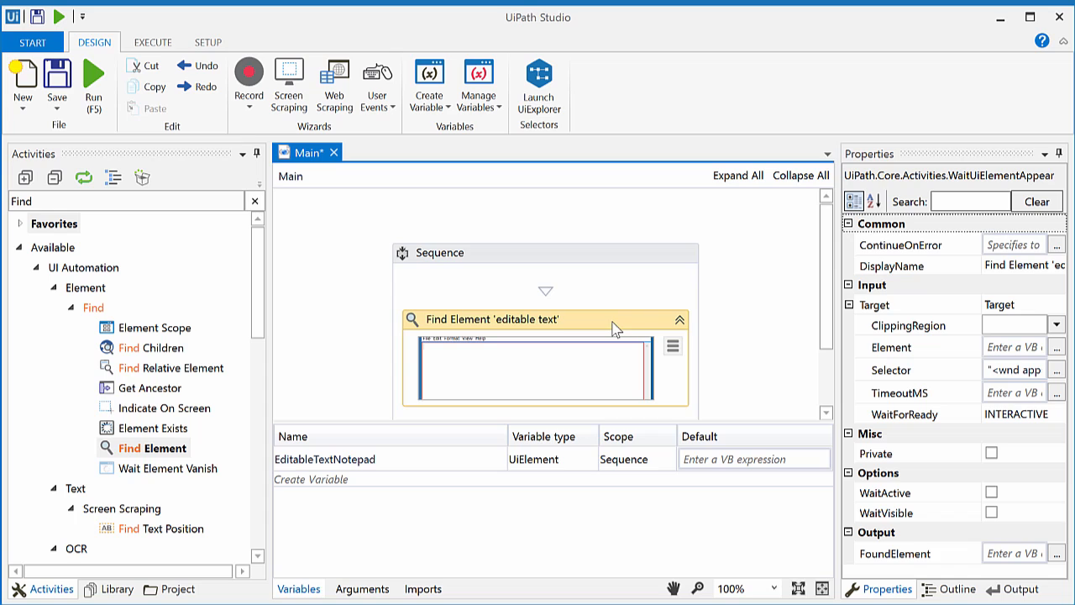
{"action": "mouse_move", "coordinate": [796, 409]}
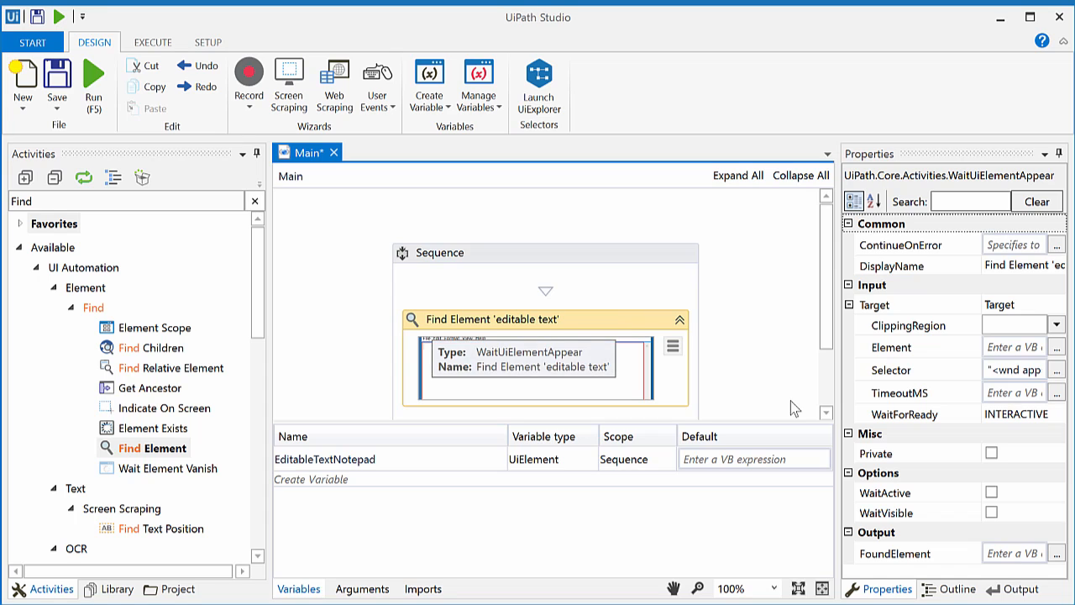
Step: Enter EditableTextNotepad as the FoundElement output in the Expression Editor
{"action": "left_click", "coordinate": [1056, 552]}
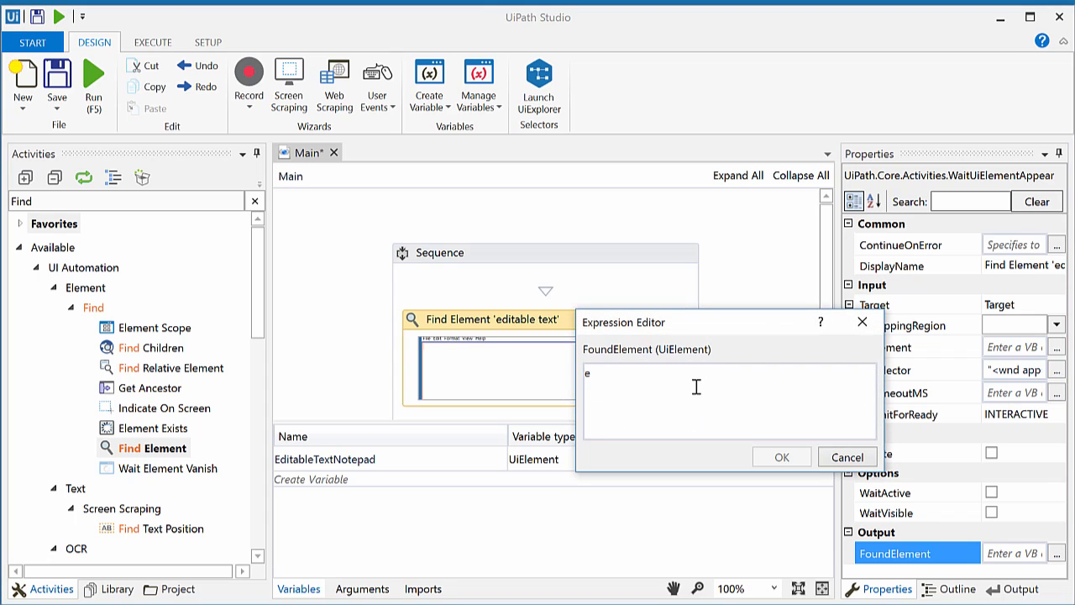
{"action": "type", "text": "EditableTextNotepad"}
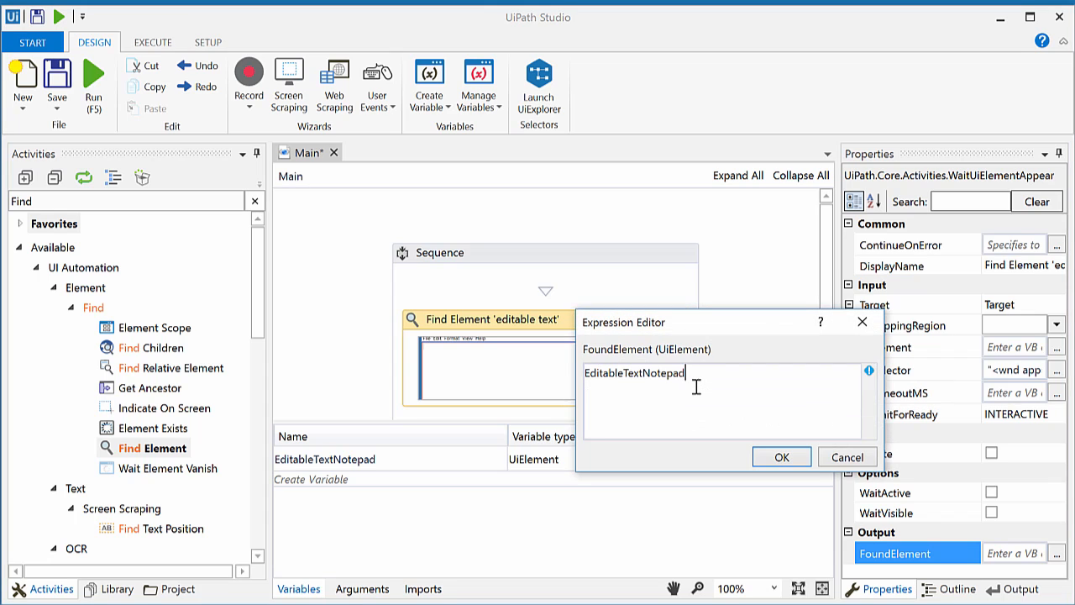
{"action": "mouse_move", "coordinate": [782, 457]}
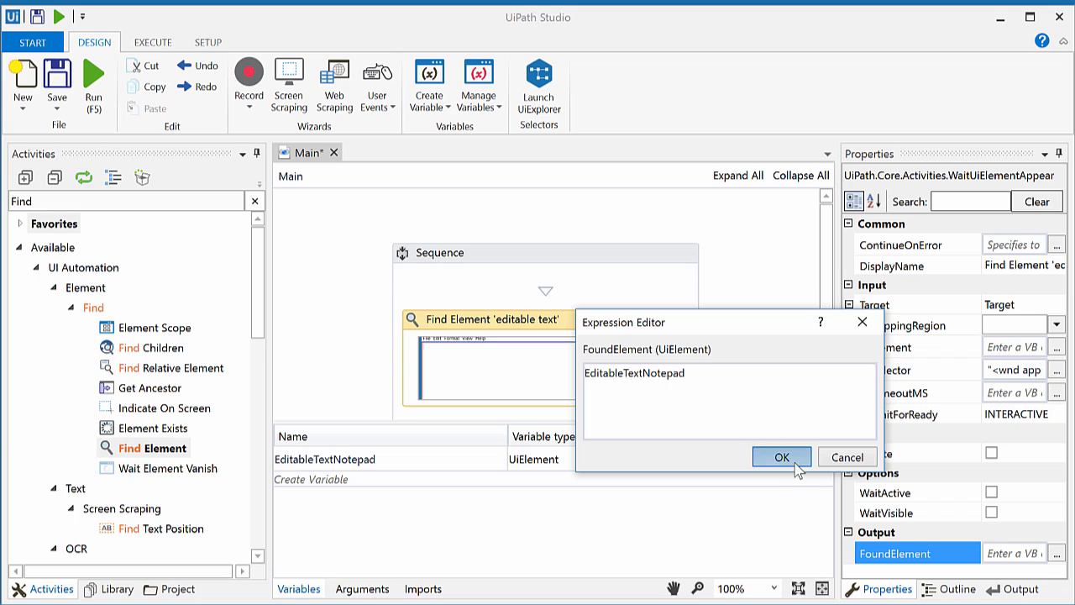
{"action": "left_click", "coordinate": [781, 457]}
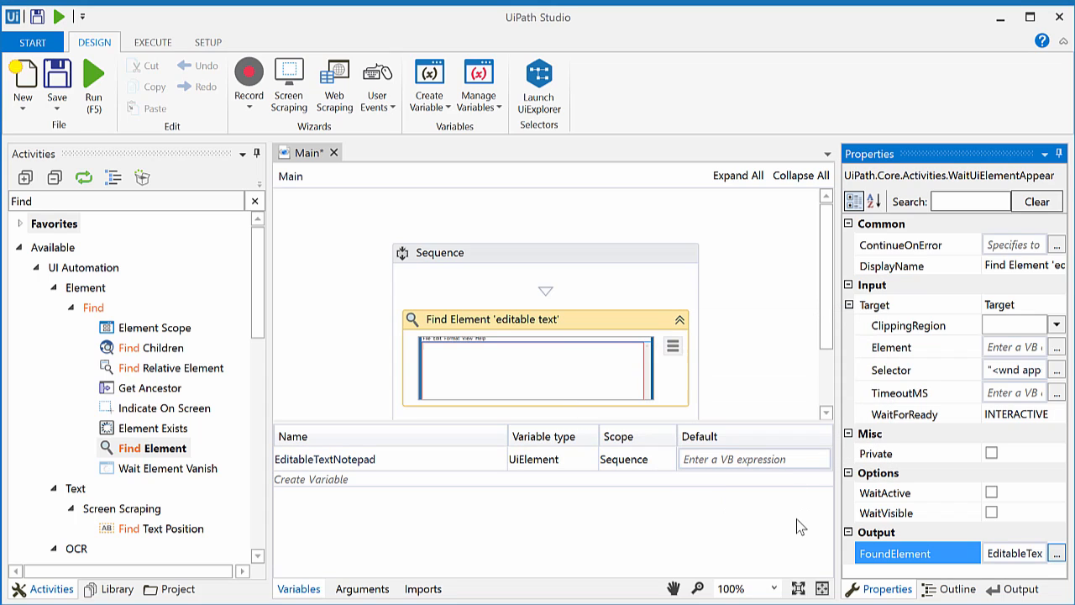
{"action": "mouse_move", "coordinate": [813, 540]}
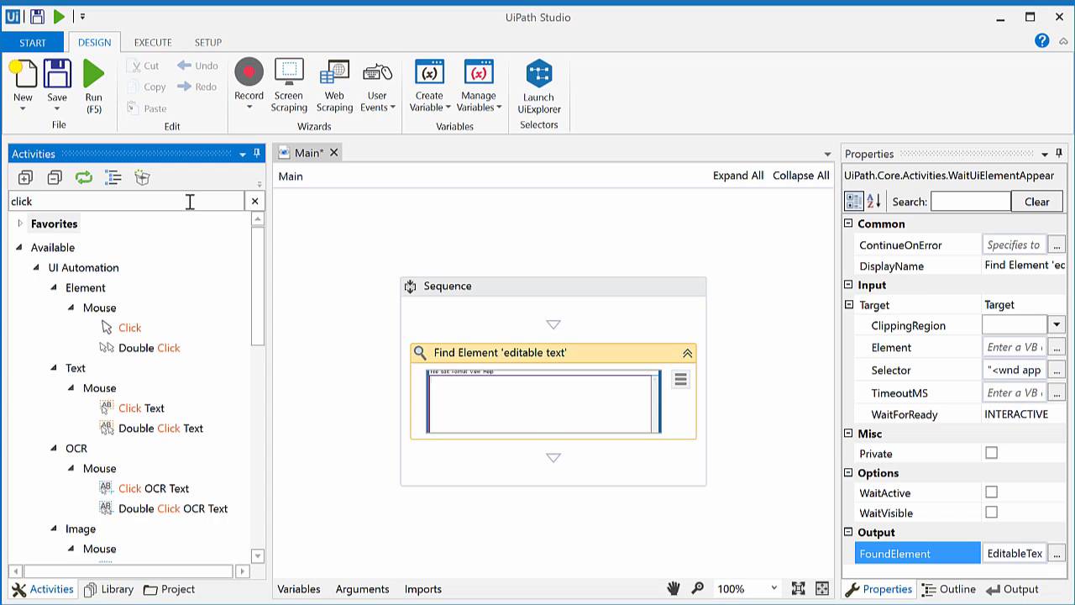
Step: Select the Click activity from the activities list
{"action": "left_click", "coordinate": [129, 327]}
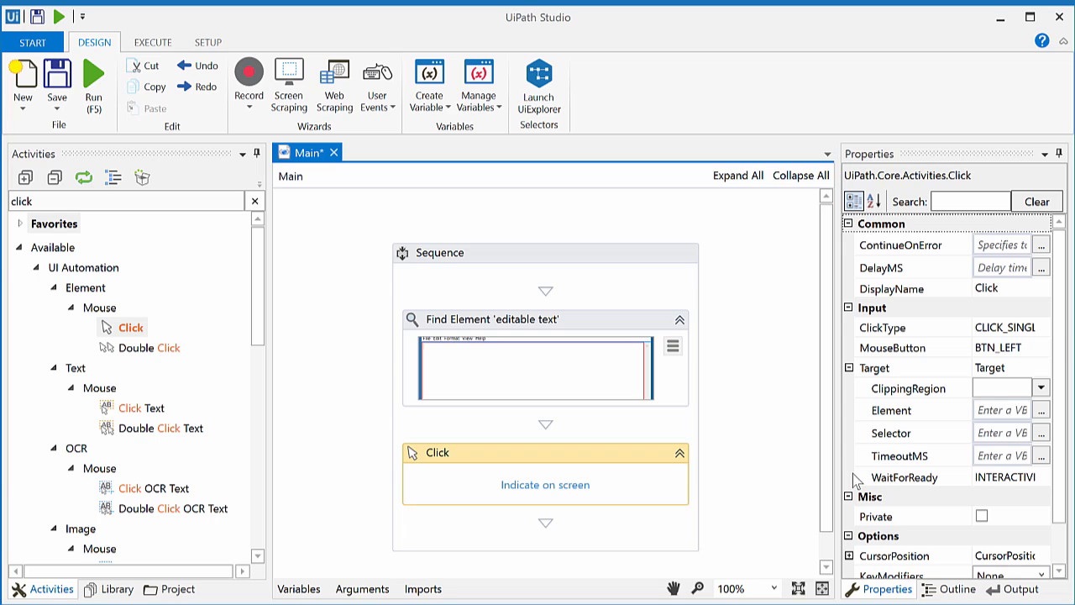
{"action": "mouse_move", "coordinate": [640, 456]}
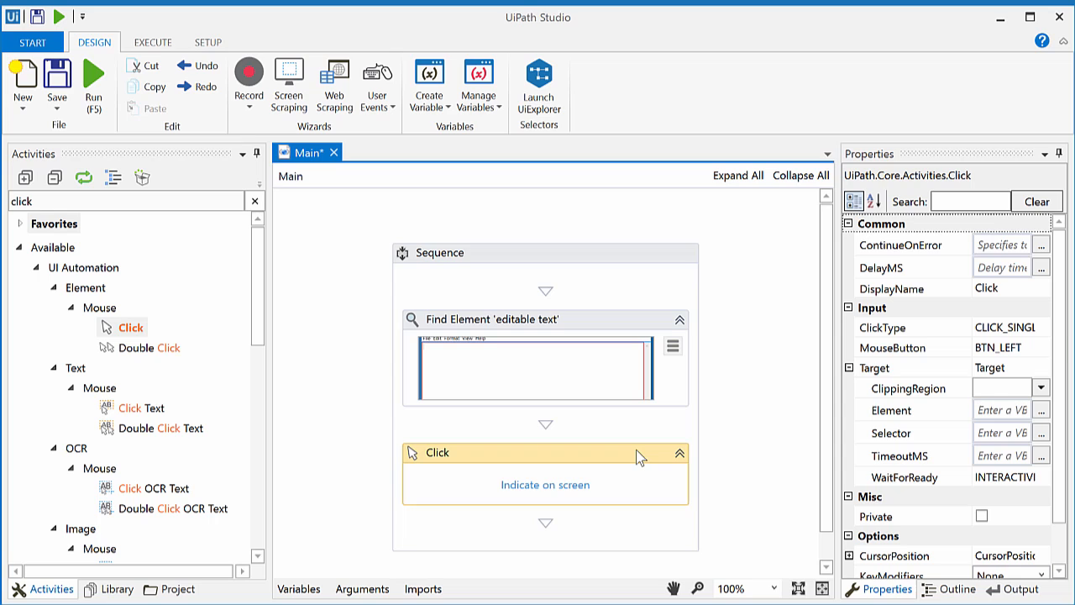
{"action": "mouse_move", "coordinate": [1006, 418]}
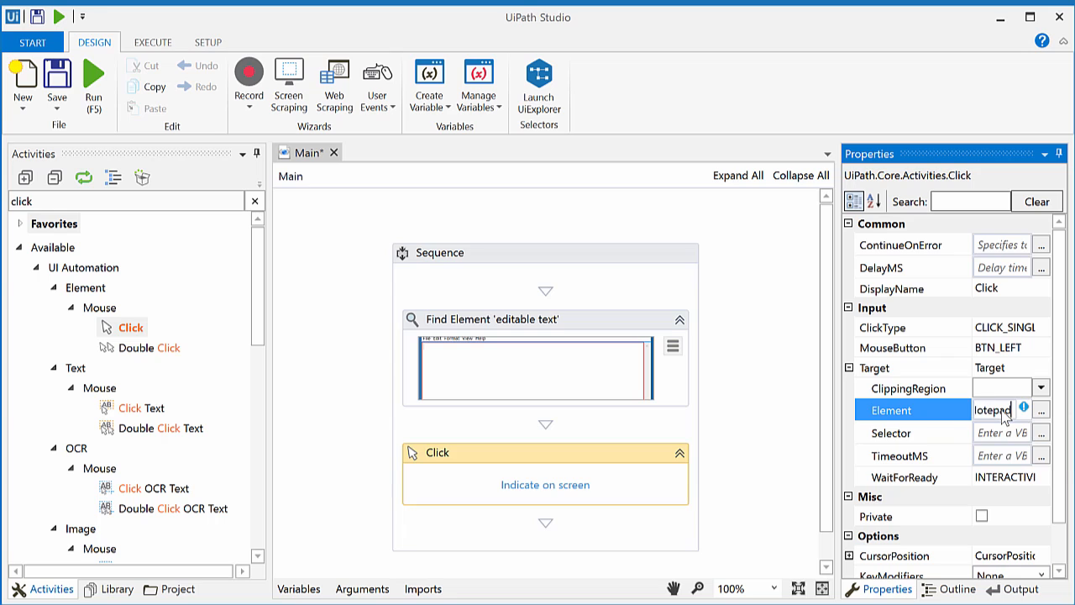
{"action": "mouse_move", "coordinate": [798, 484]}
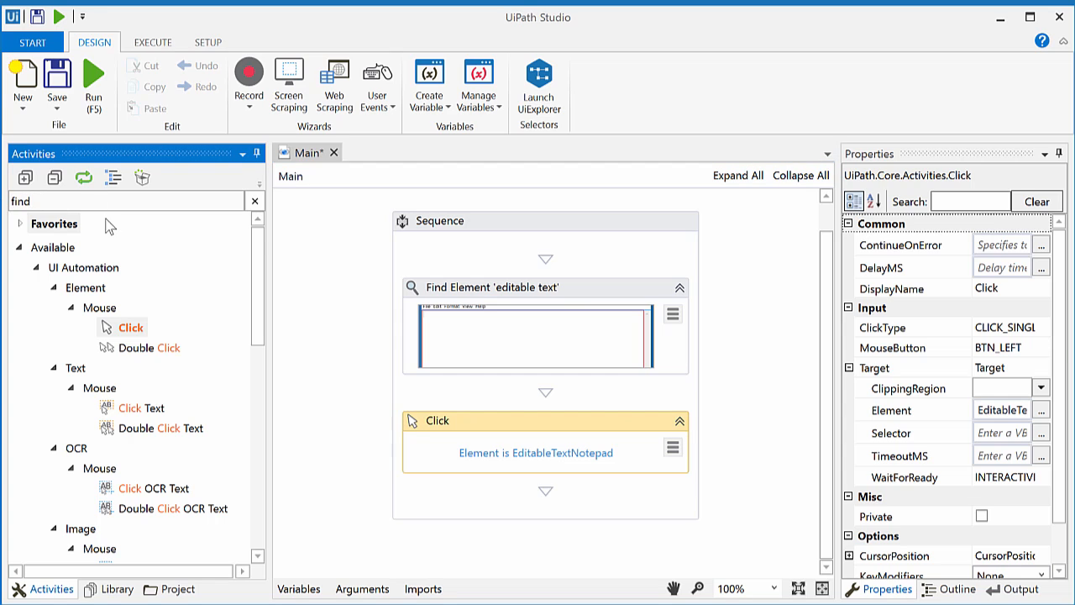
Step: Pick the Element Exists activity and scroll down the workflow
{"action": "left_click", "coordinate": [72, 307]}
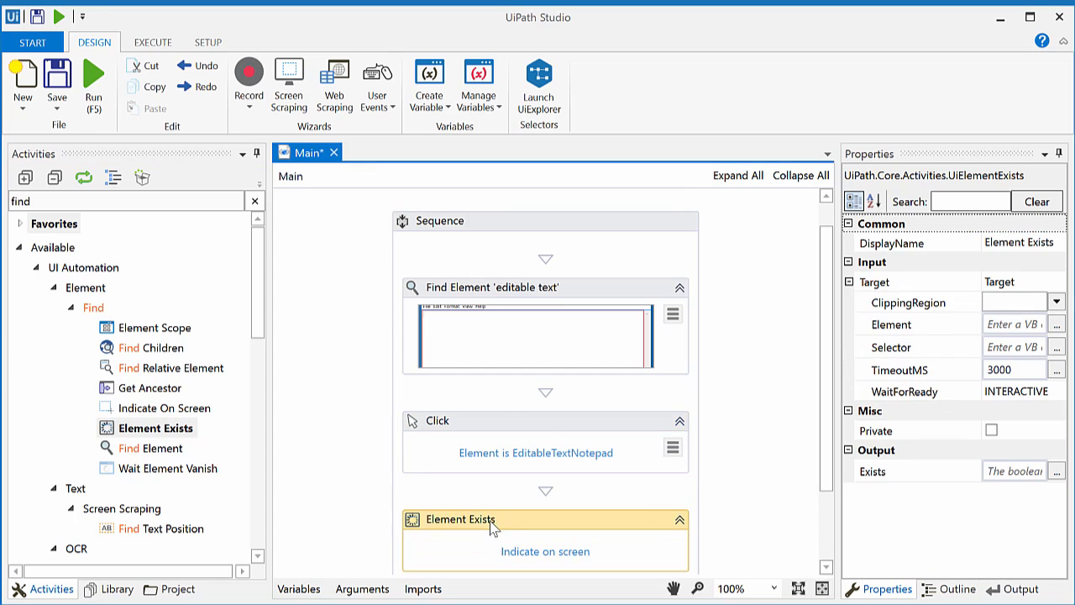
{"action": "scroll", "scroll_direction": "down", "scroll_amount": 3}
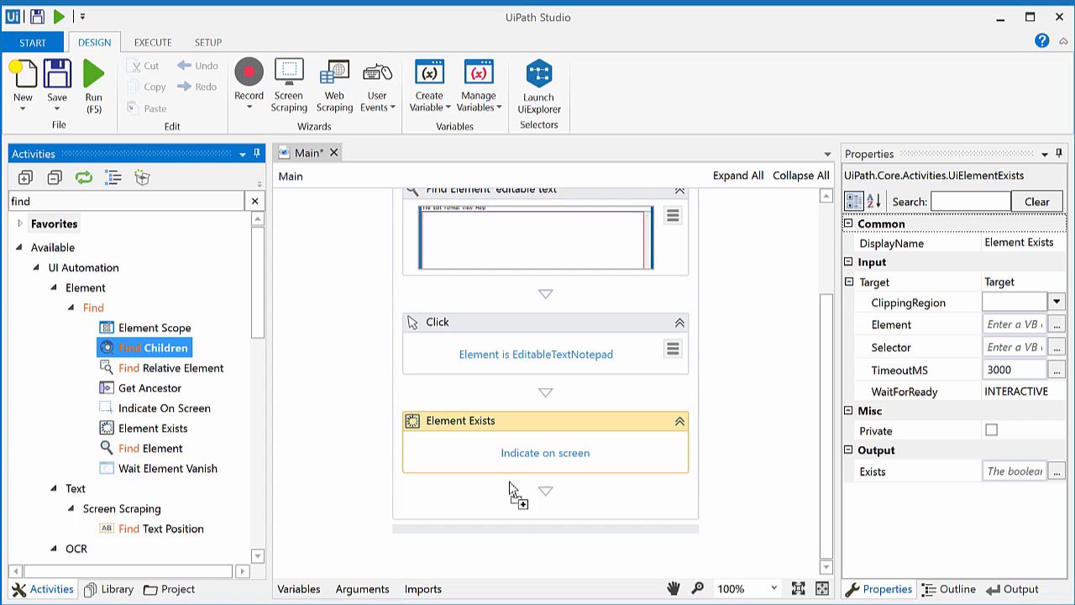
Step: Place Find Children at the end of the sequence and pick an activity from the list
{"action": "left_click_drag", "start_coordinate": [144, 347], "coordinate": [544, 491]}
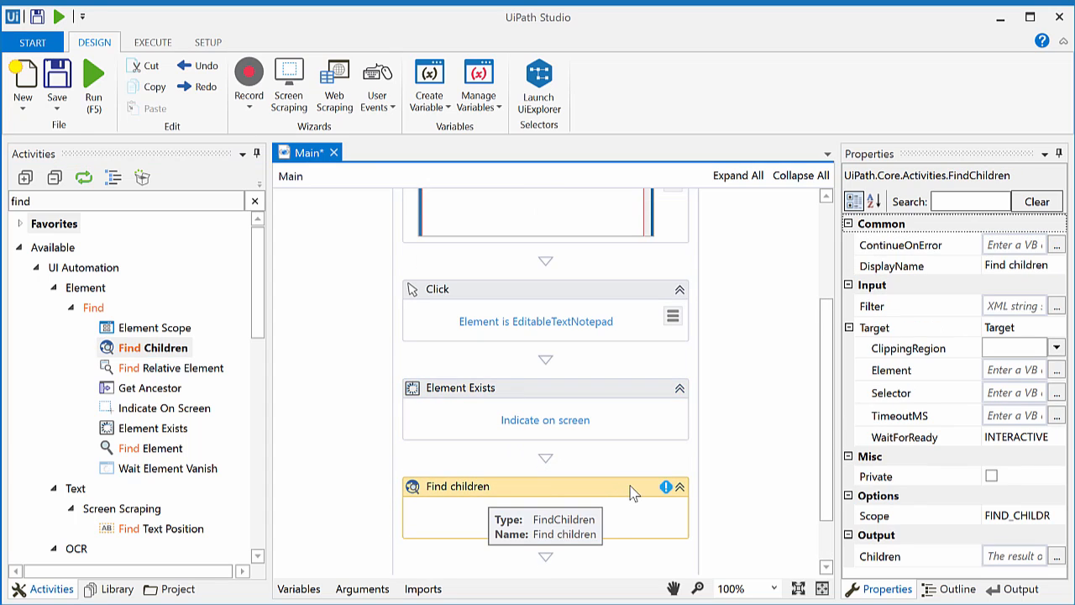
{"action": "mouse_move", "coordinate": [762, 482]}
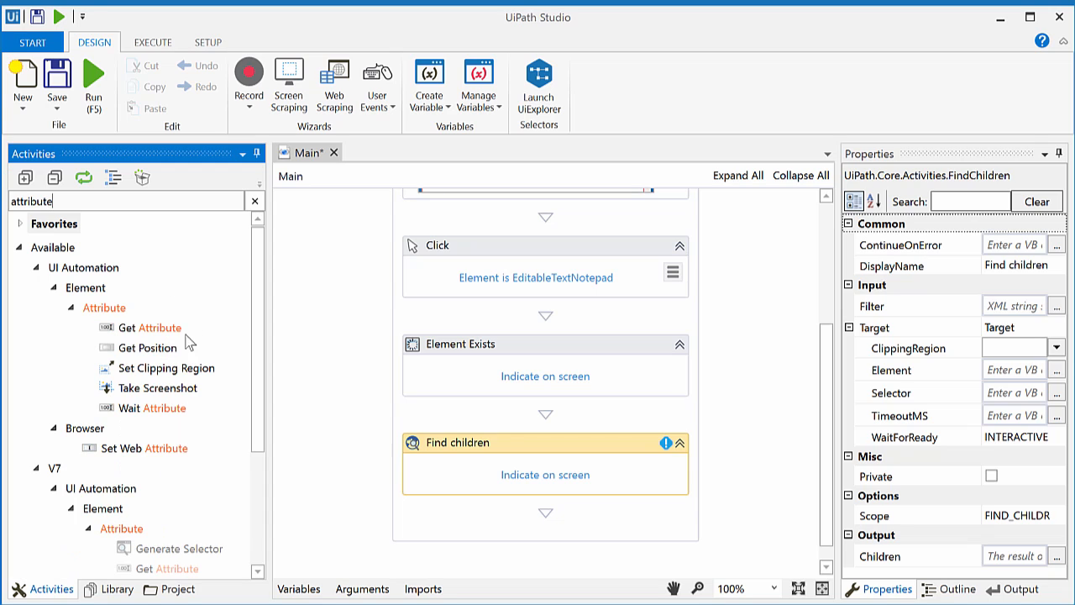
{"action": "left_click", "coordinate": [151, 327]}
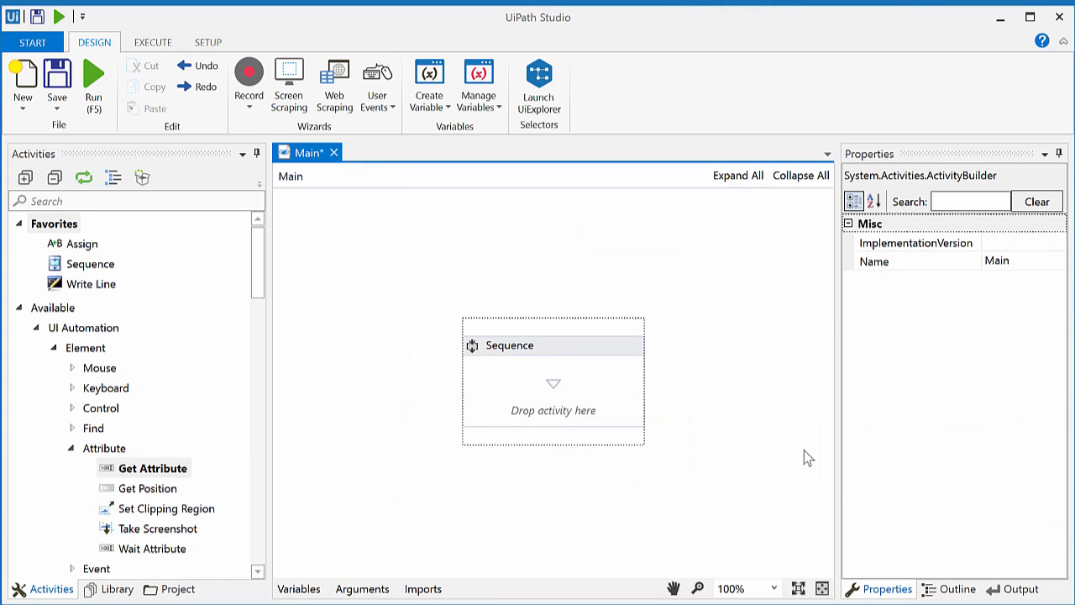
{"action": "mouse_move", "coordinate": [538, 84]}
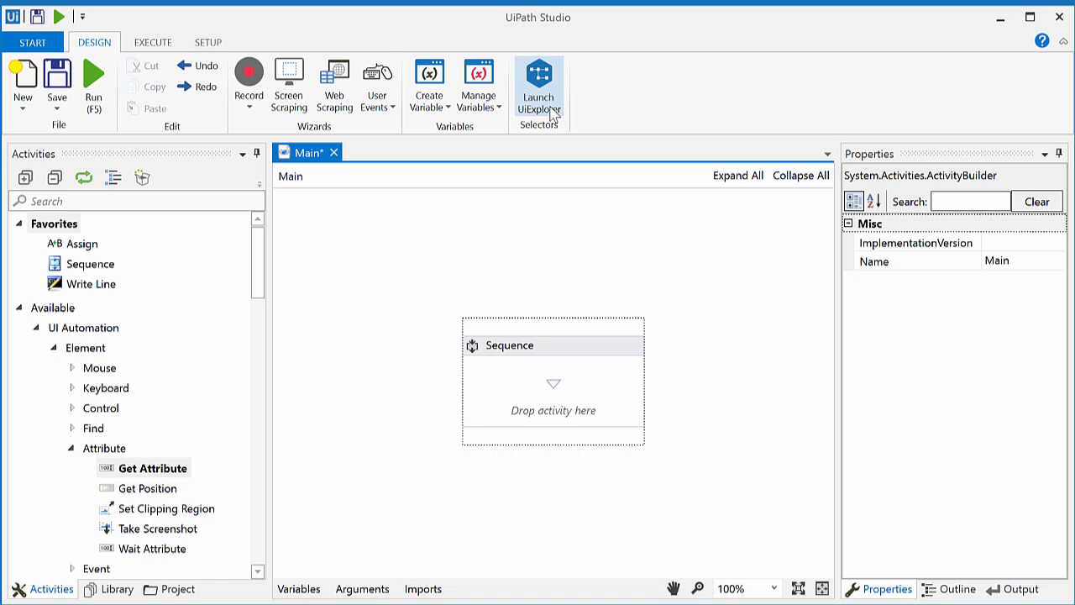
Step: Launch UiExplorer and select the Yahoo page's large headline photo in Internet Explorer
{"action": "left_click", "coordinate": [539, 84]}
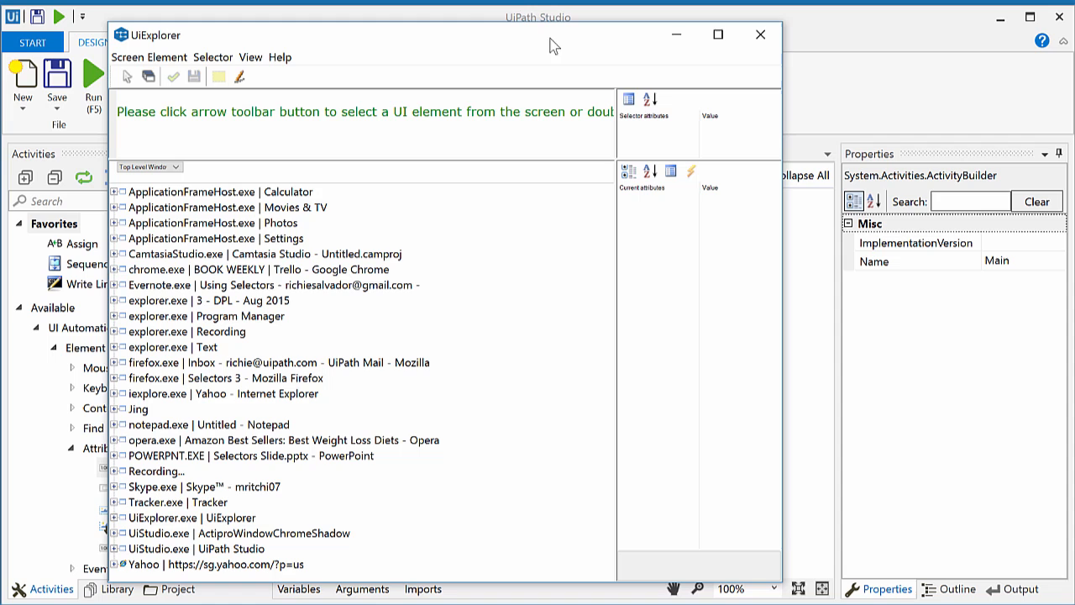
{"action": "mouse_move", "coordinate": [455, 262]}
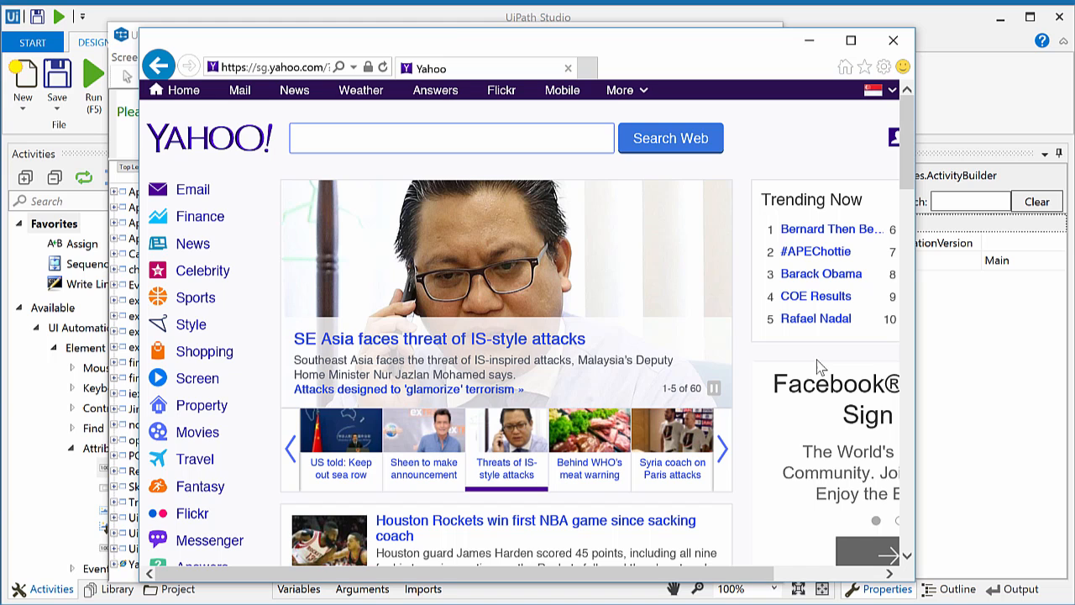
{"action": "left_click", "coordinate": [452, 138]}
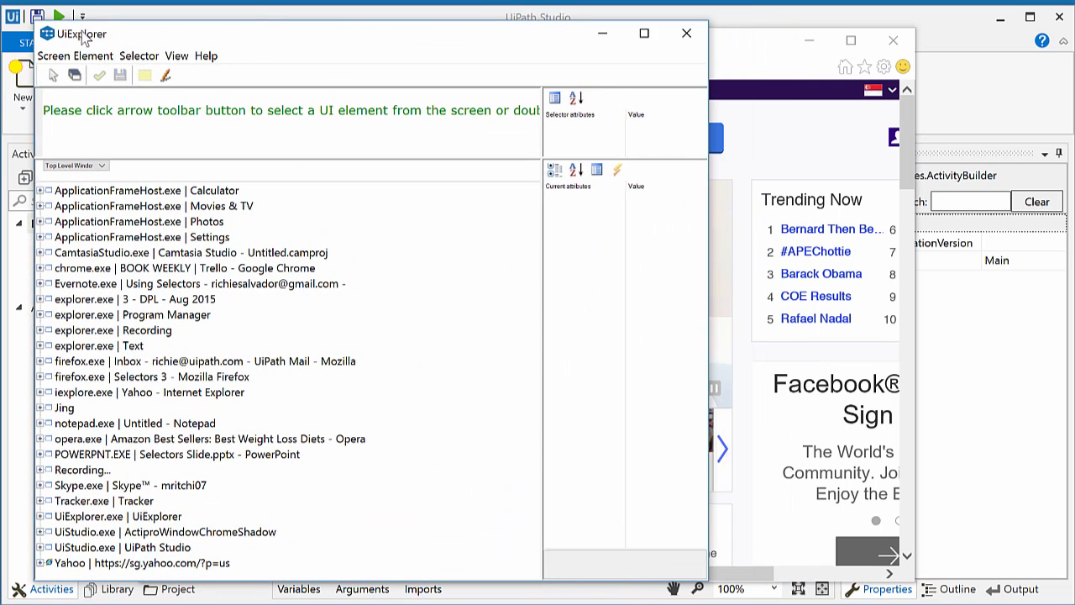
{"action": "left_click", "coordinate": [686, 34]}
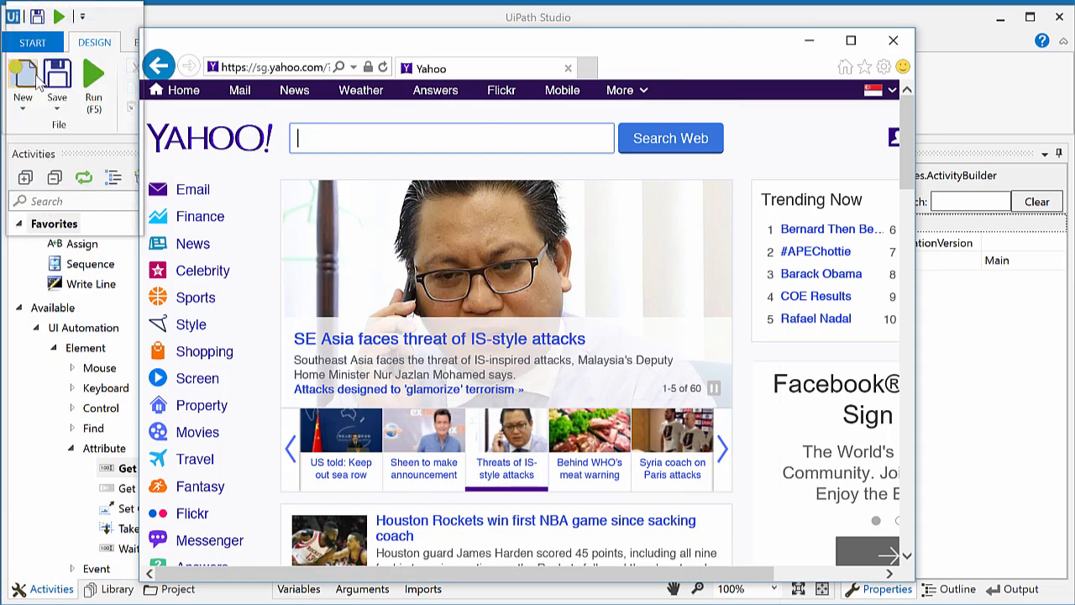
{"action": "left_click", "coordinate": [588, 430]}
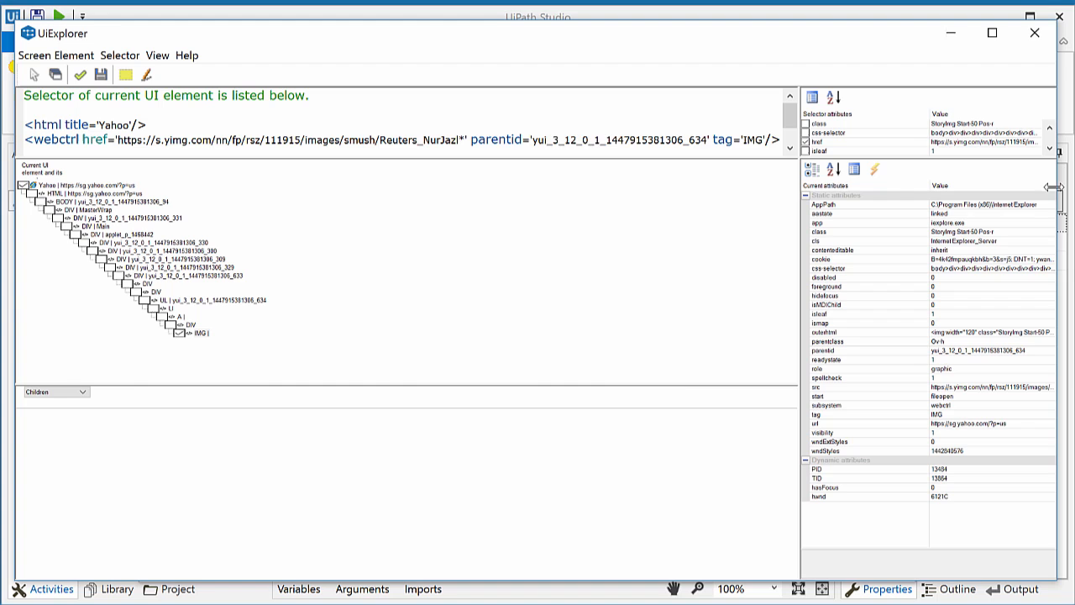
Step: Reduce the Yahoo image selector to parentid and tag='IMG', then expand the DIV to show its IMG child
{"action": "left_click", "coordinate": [80, 75]}
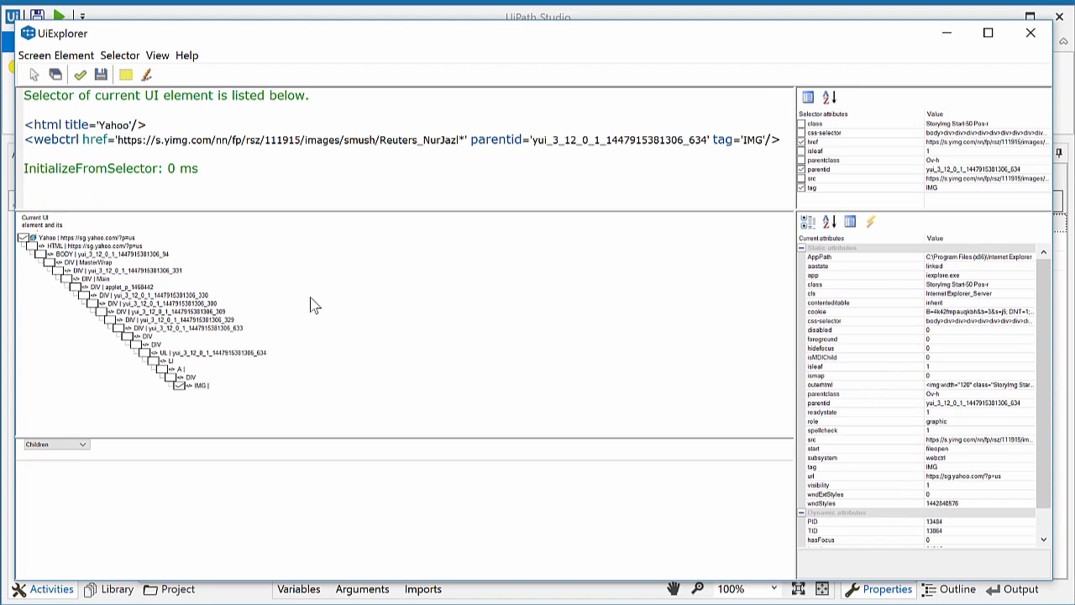
{"action": "left_click", "coordinate": [154, 294]}
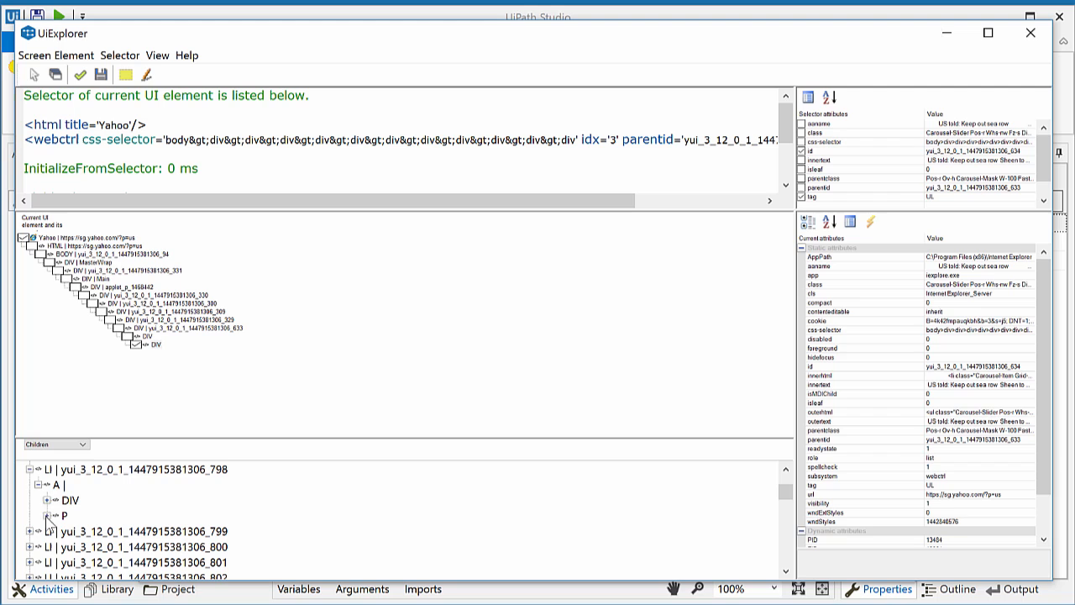
{"action": "left_click", "coordinate": [49, 499]}
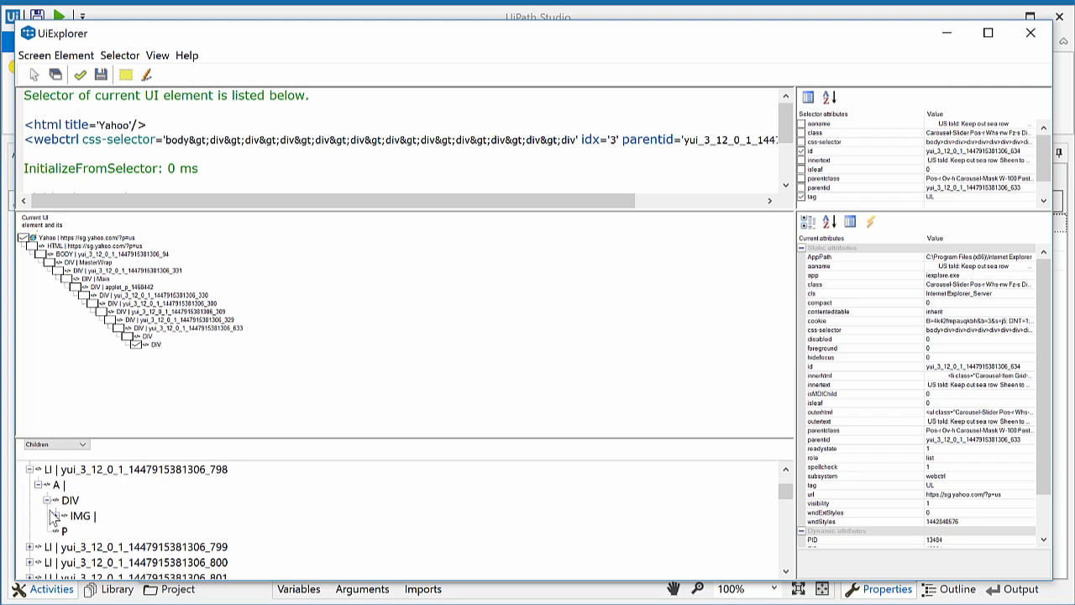
{"action": "mouse_move", "coordinate": [154, 518]}
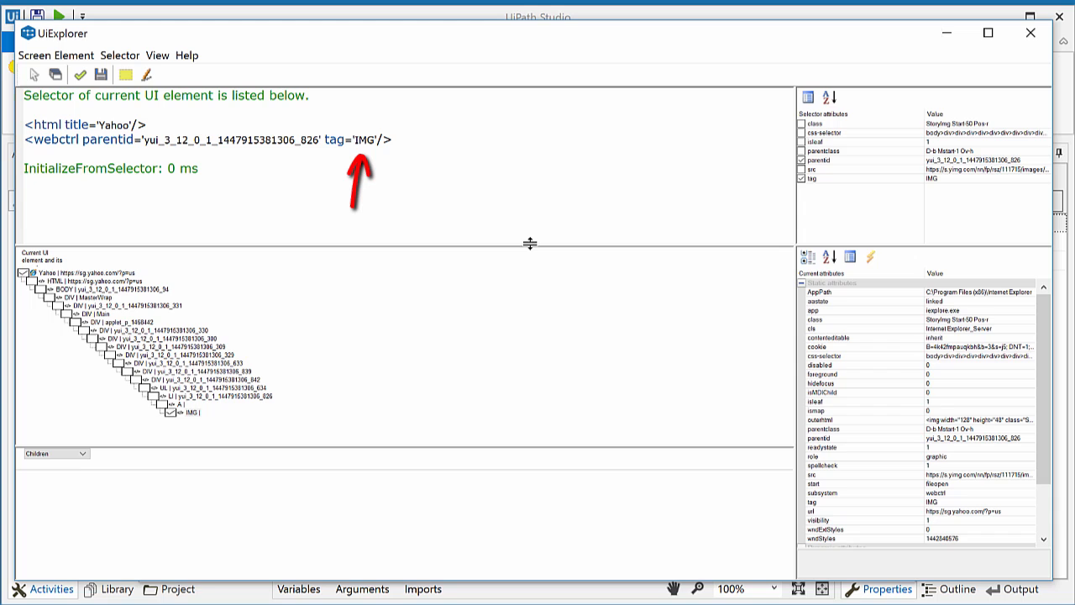
{"action": "mouse_move", "coordinate": [772, 369]}
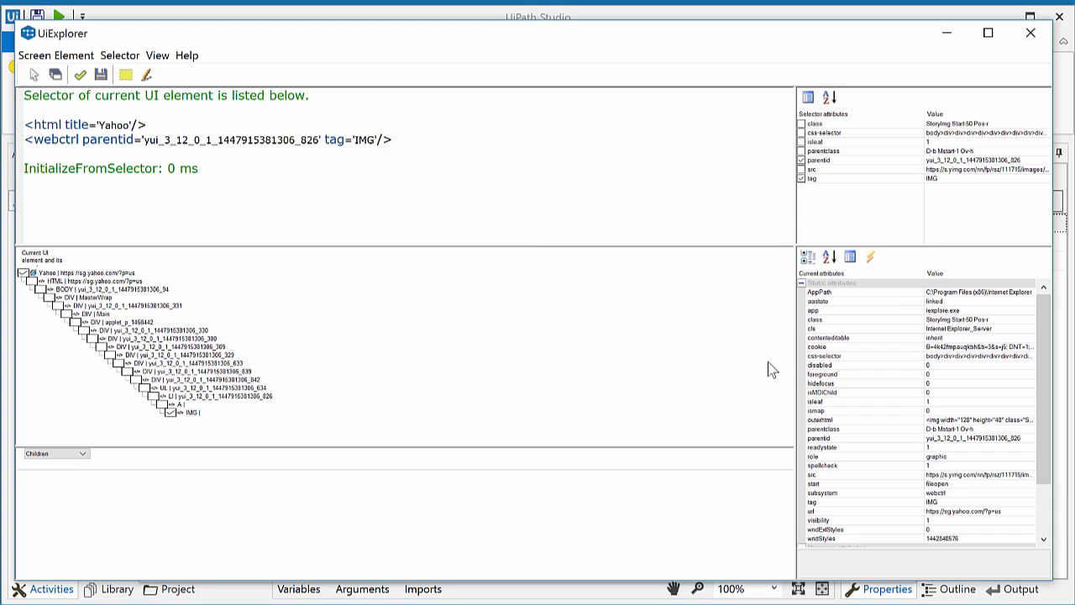
{"action": "mouse_move", "coordinate": [786, 189]}
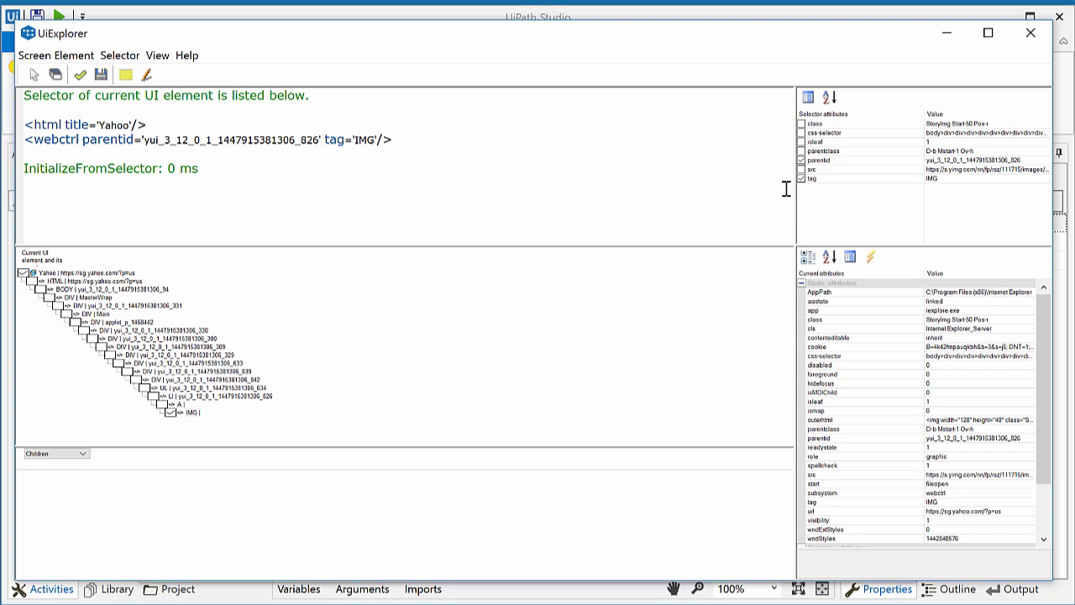
Step: Copy the image URL into Notepad and set the src attribute to end with '1024bernardthen*'
{"action": "left_click", "coordinate": [801, 169]}
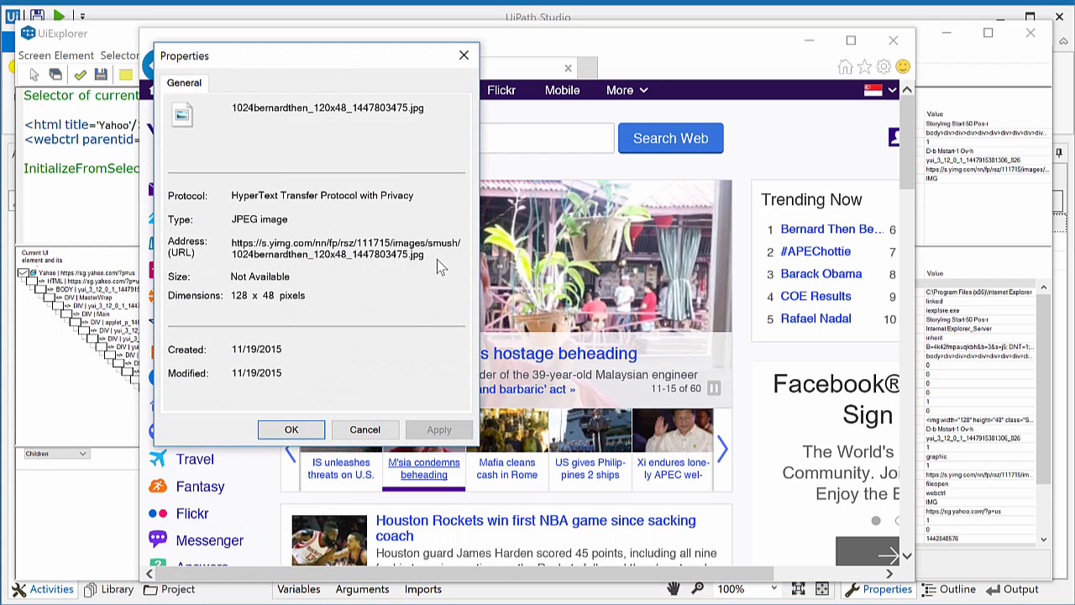
{"action": "double_click", "coordinate": [345, 248]}
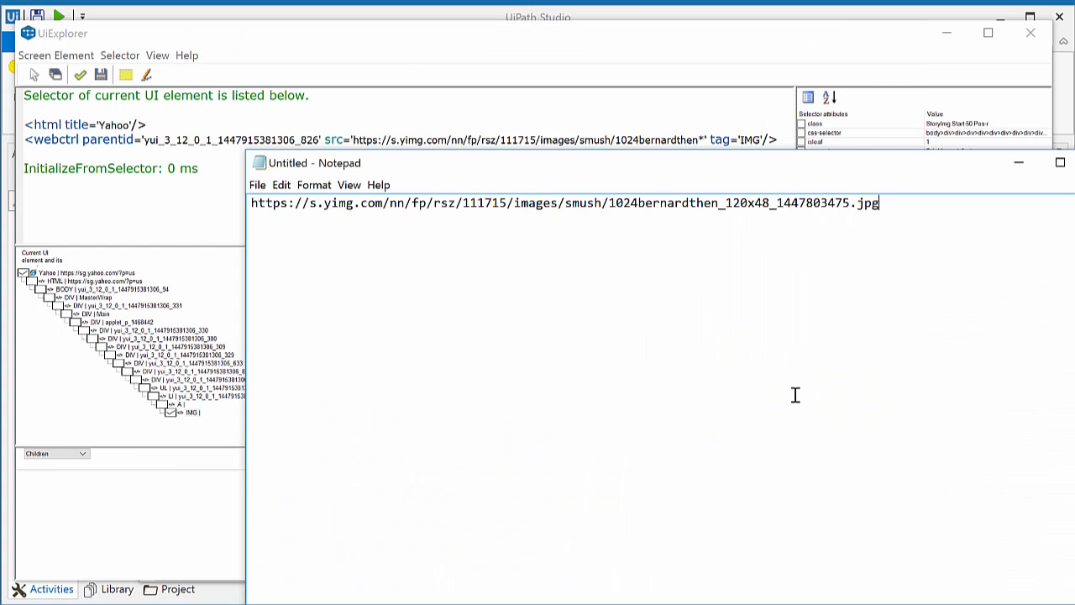
{"action": "mouse_move", "coordinate": [242, 236]}
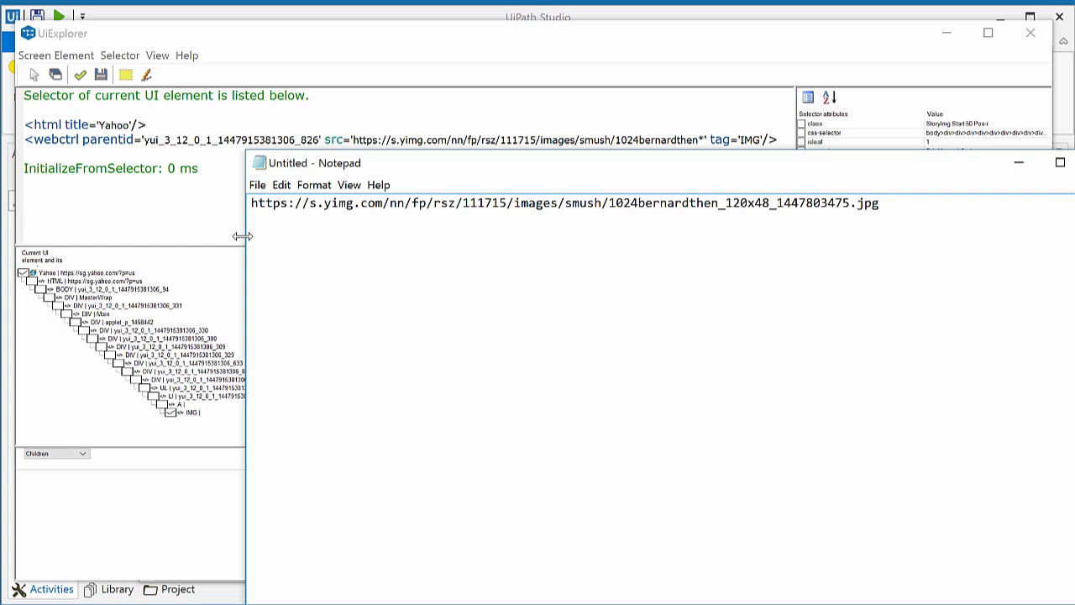
{"action": "double_click", "coordinate": [830, 202]}
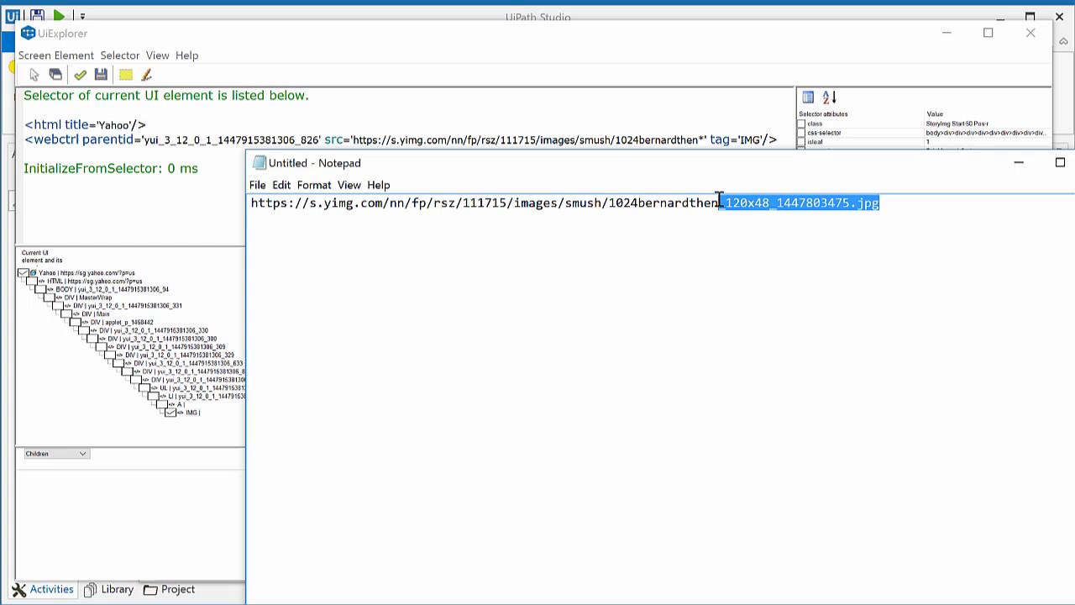
{"action": "mouse_move", "coordinate": [710, 320]}
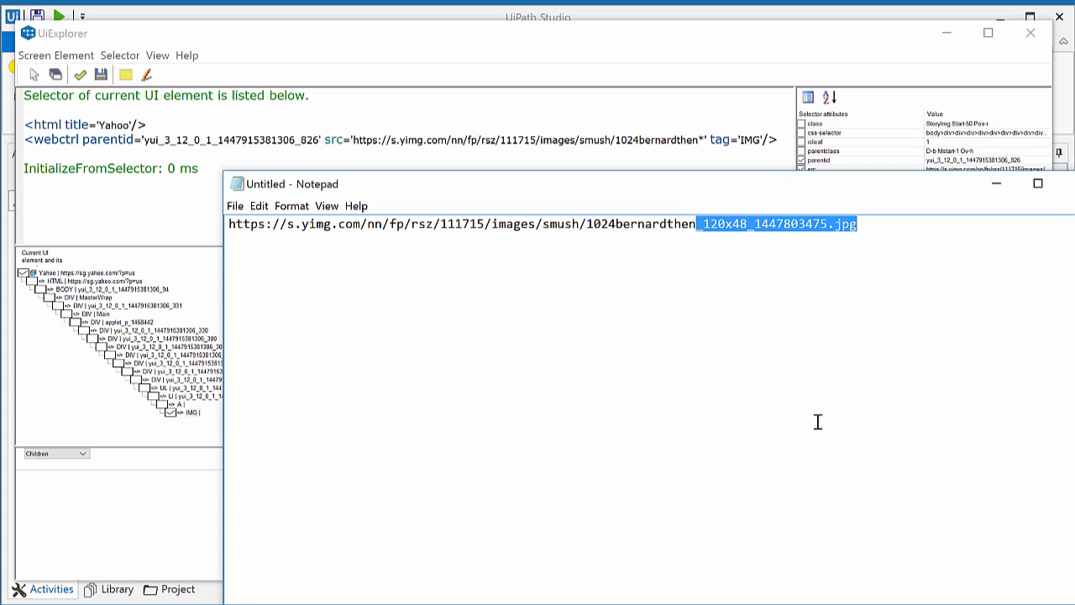
{"action": "mouse_move", "coordinate": [996, 184]}
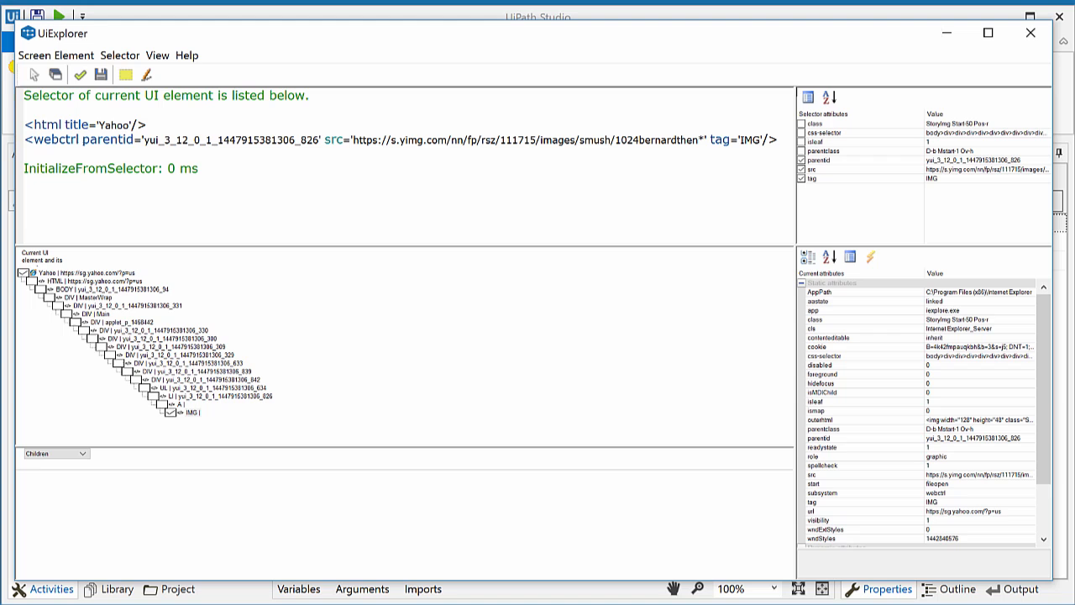
Step: Target the news carousel UL by its id, note the id, then reload the Yahoo page
{"action": "left_click", "coordinate": [988, 33]}
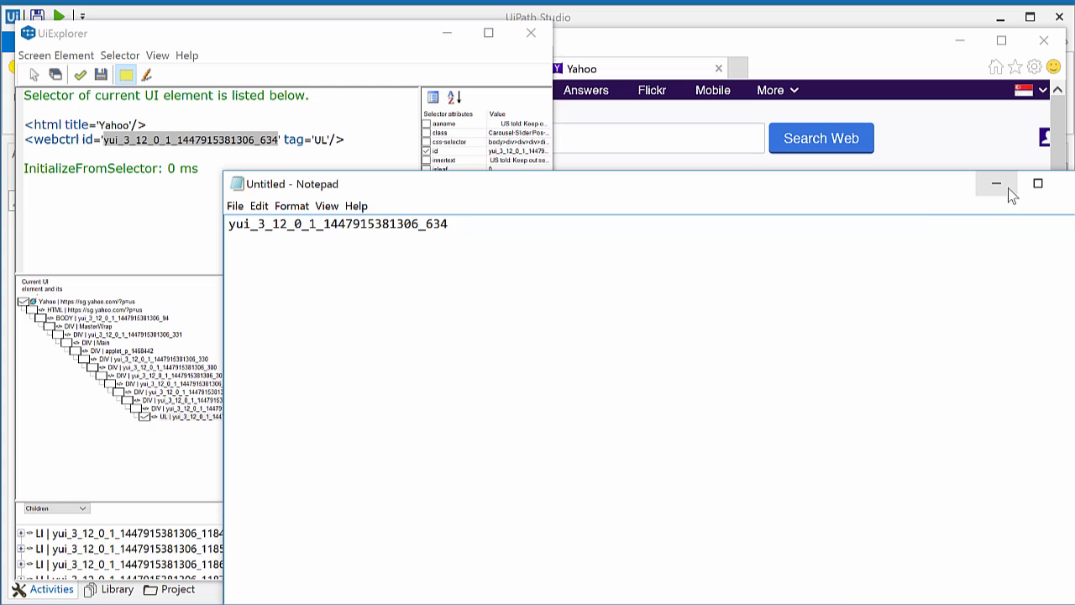
{"action": "left_click", "coordinate": [996, 183]}
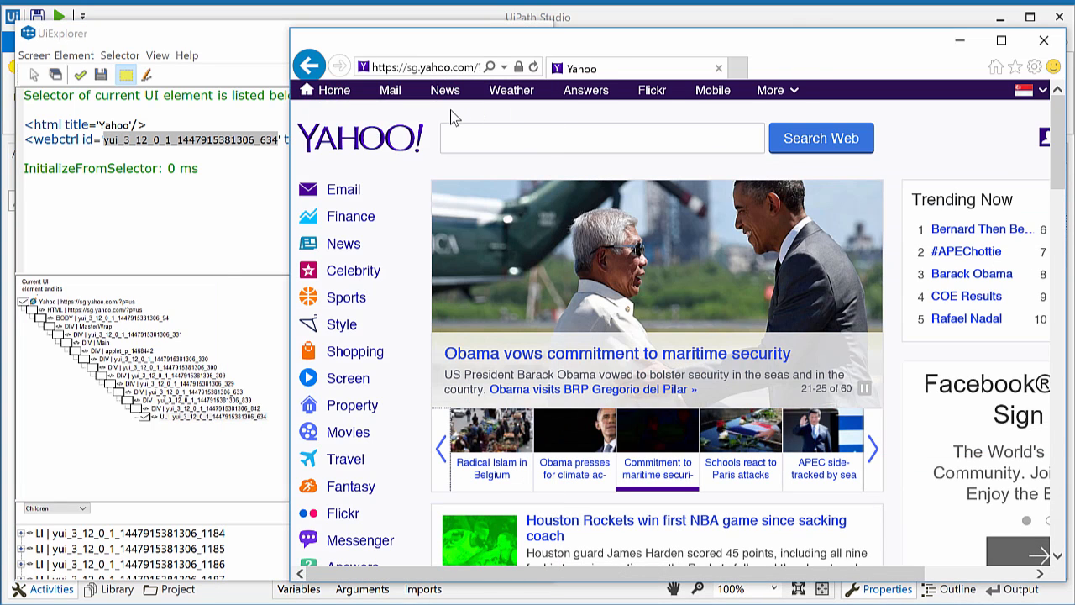
{"action": "mouse_move", "coordinate": [593, 197]}
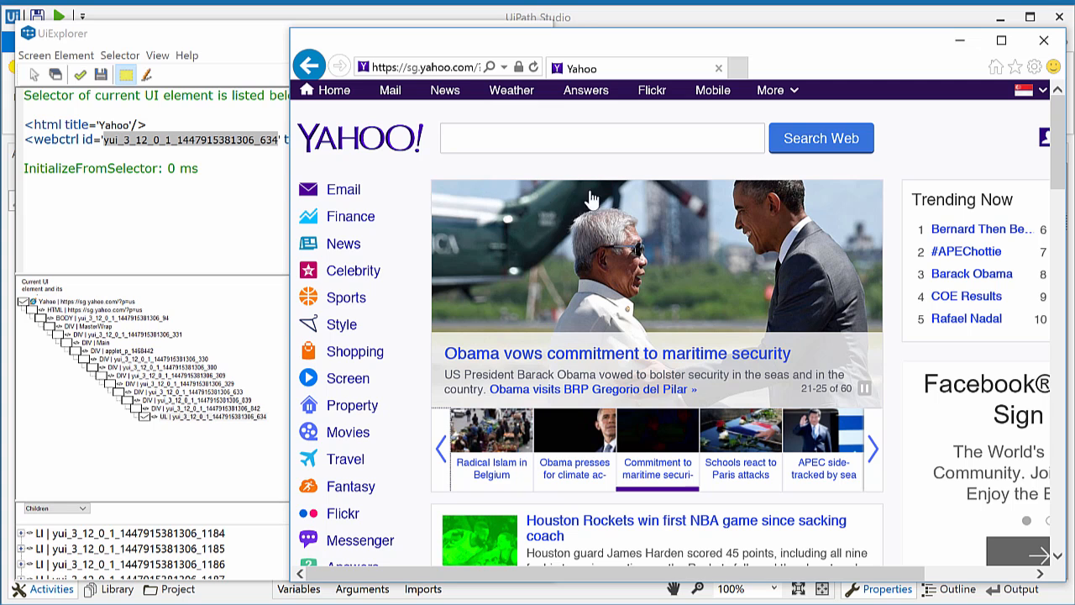
{"action": "right_click", "coordinate": [593, 198]}
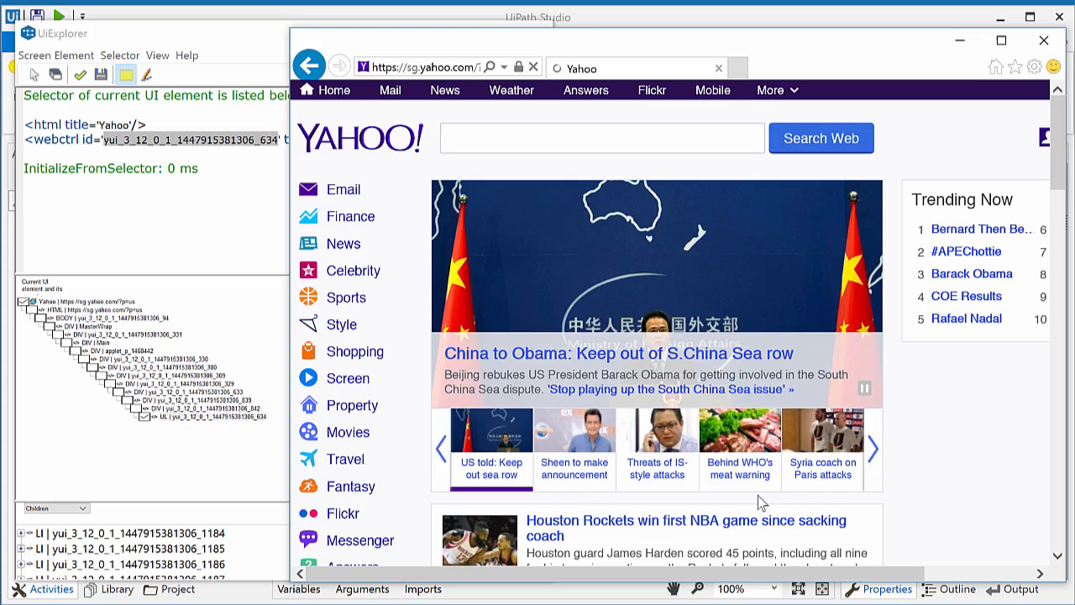
{"action": "left_click", "coordinate": [439, 447]}
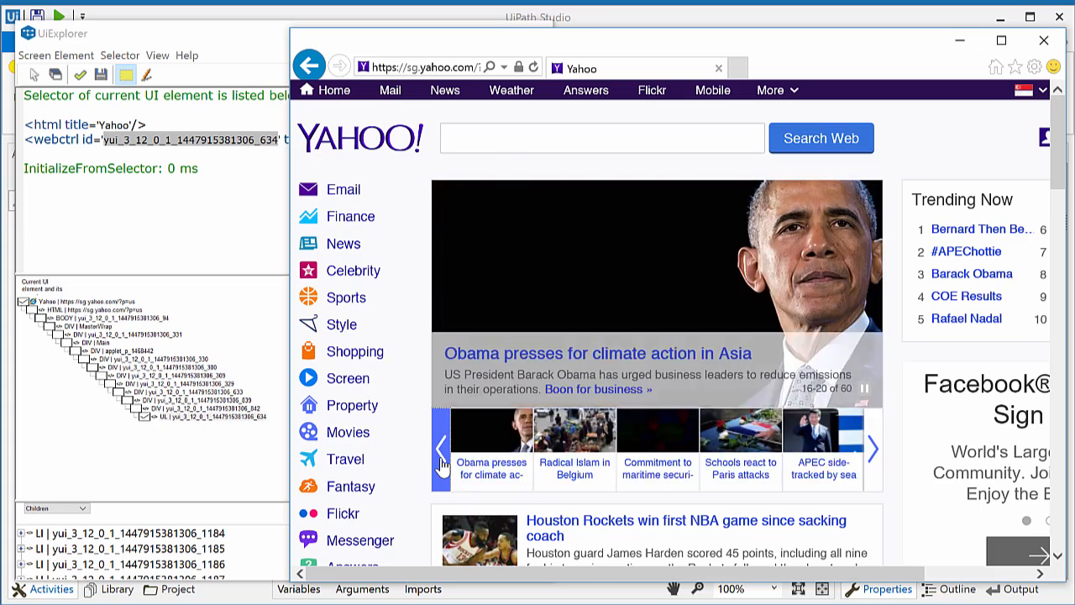
{"action": "left_click", "coordinate": [441, 446]}
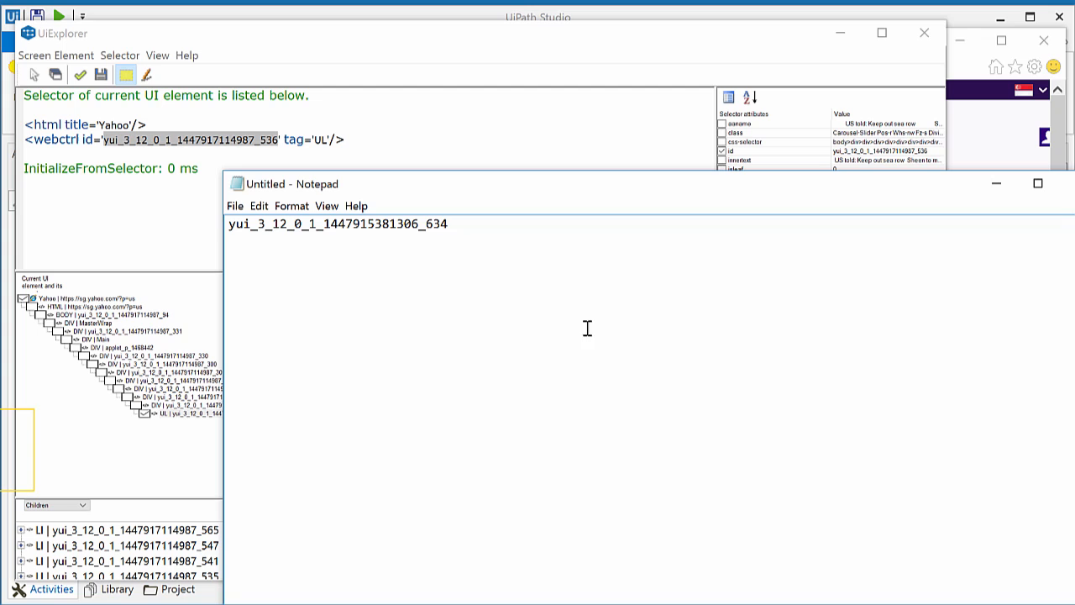
{"action": "type", "text": "yui_3_12_0_1_1447917114987_536"}
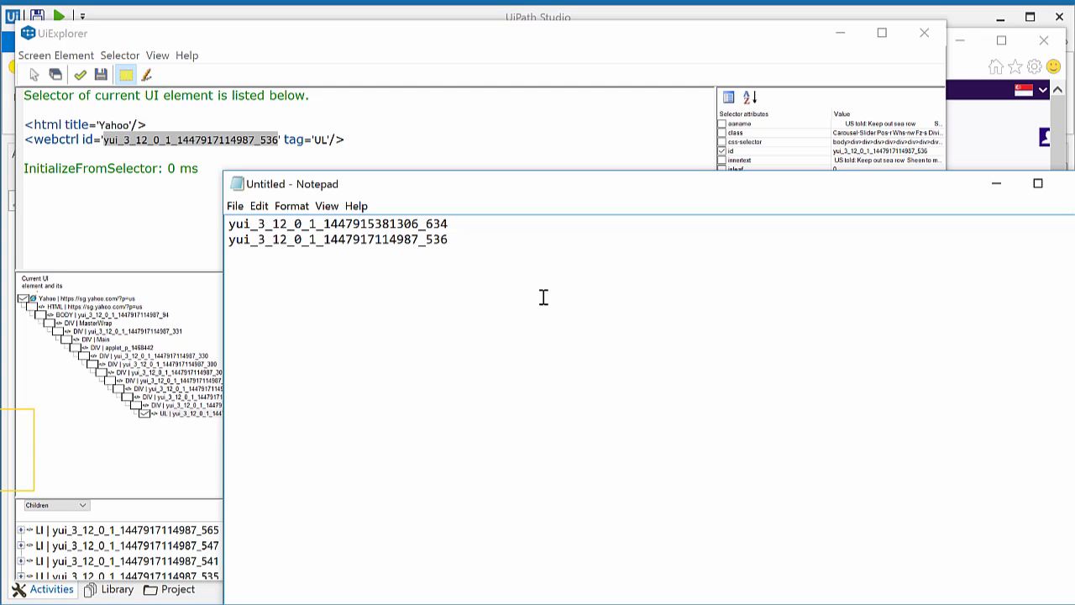
{"action": "mouse_move", "coordinate": [954, 508]}
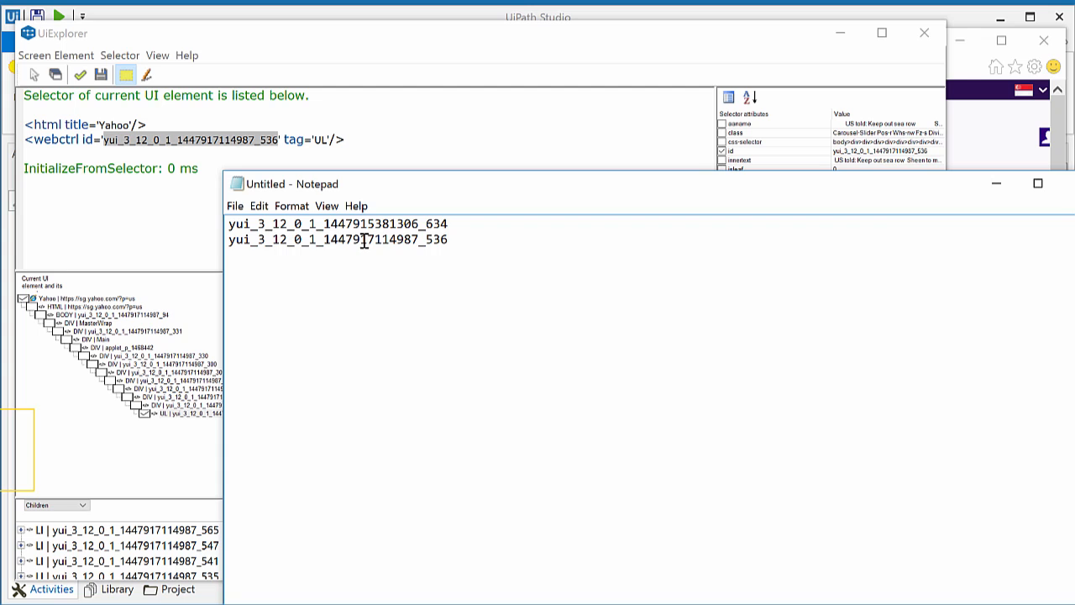
{"action": "left_click", "coordinate": [449, 239]}
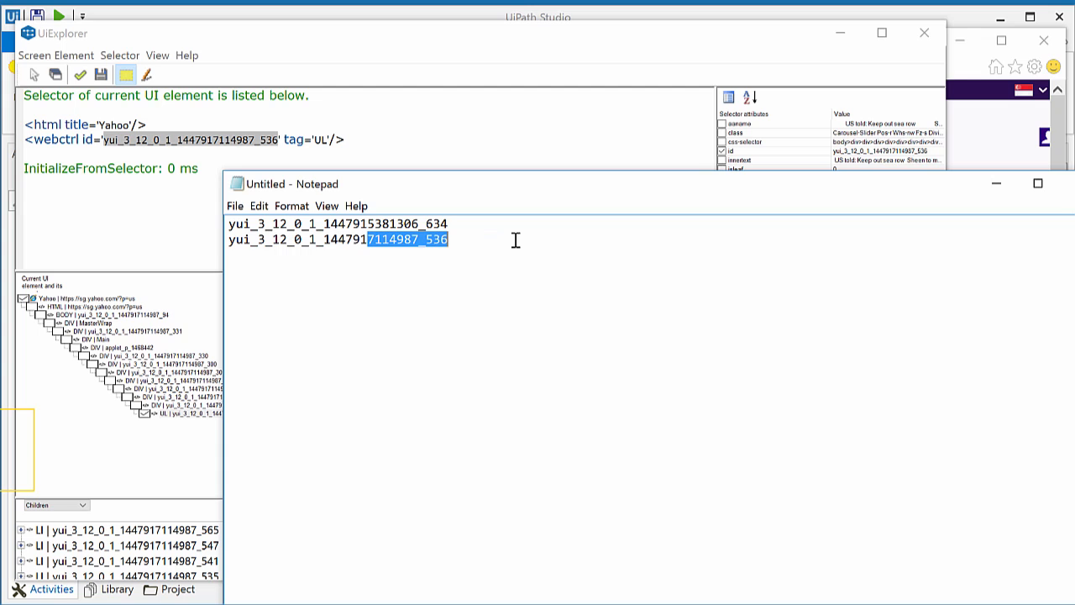
{"action": "mouse_move", "coordinate": [537, 358]}
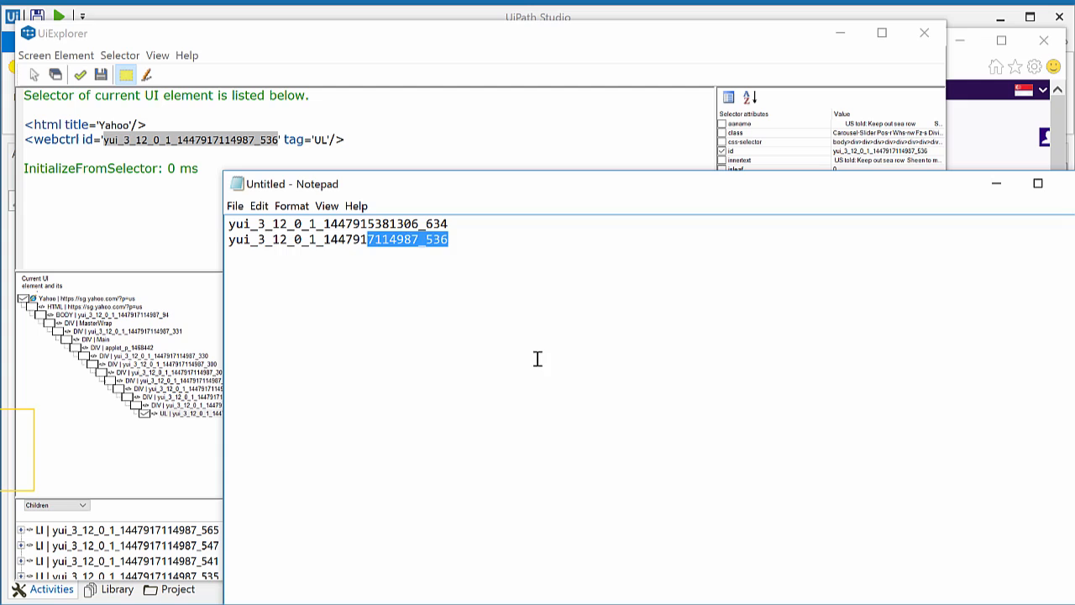
Step: Wildcard the id to yui_3_12_0_1_144791* and add the applet_p_1468442 DIV parent
{"action": "type", "text": "*"}
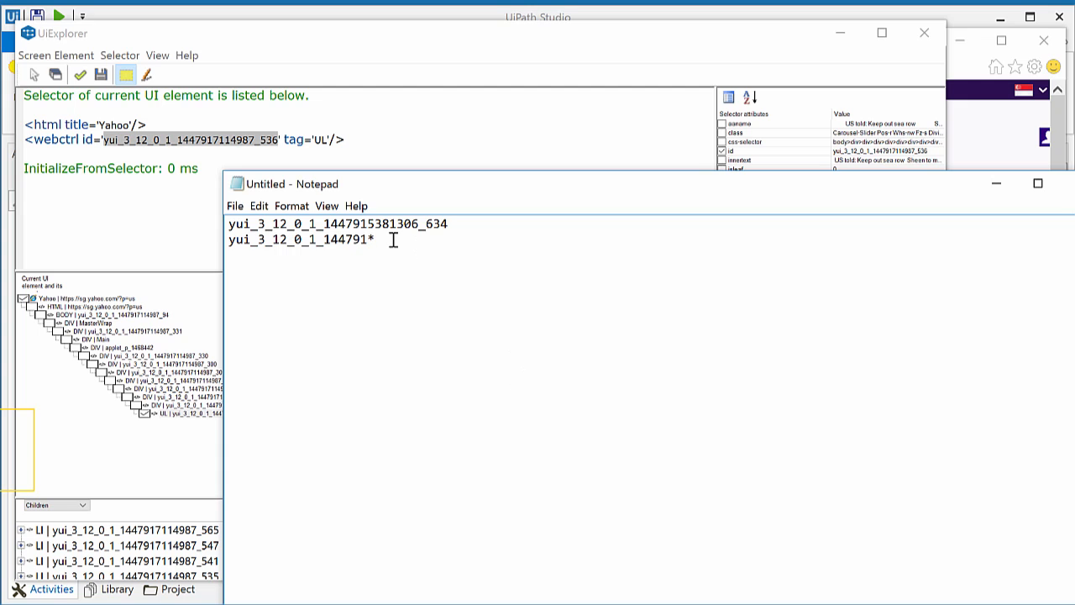
{"action": "triple_click", "coordinate": [299, 239]}
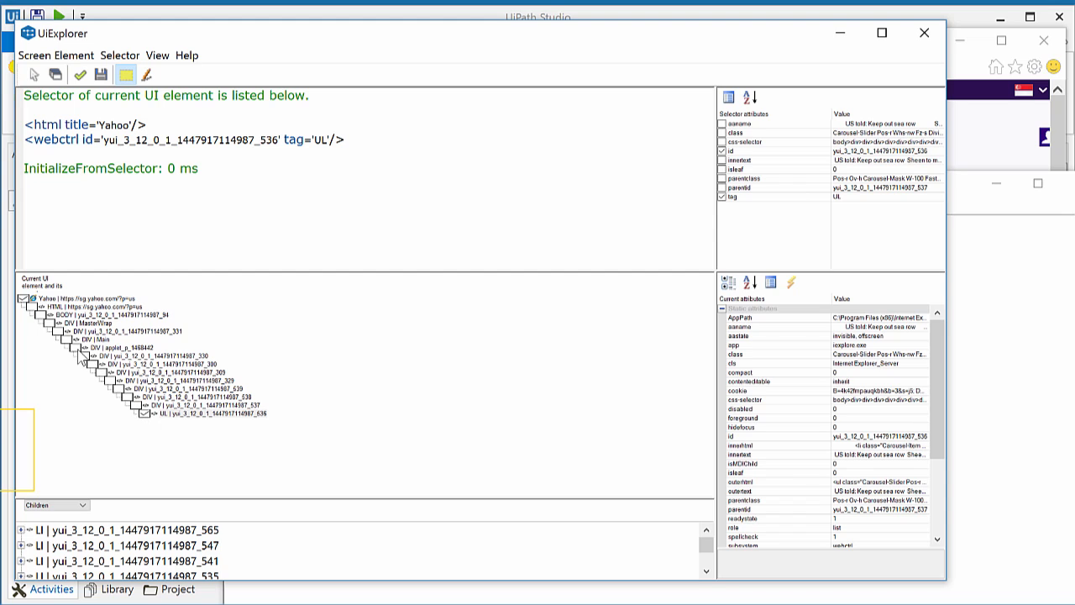
{"action": "left_click", "coordinate": [122, 346]}
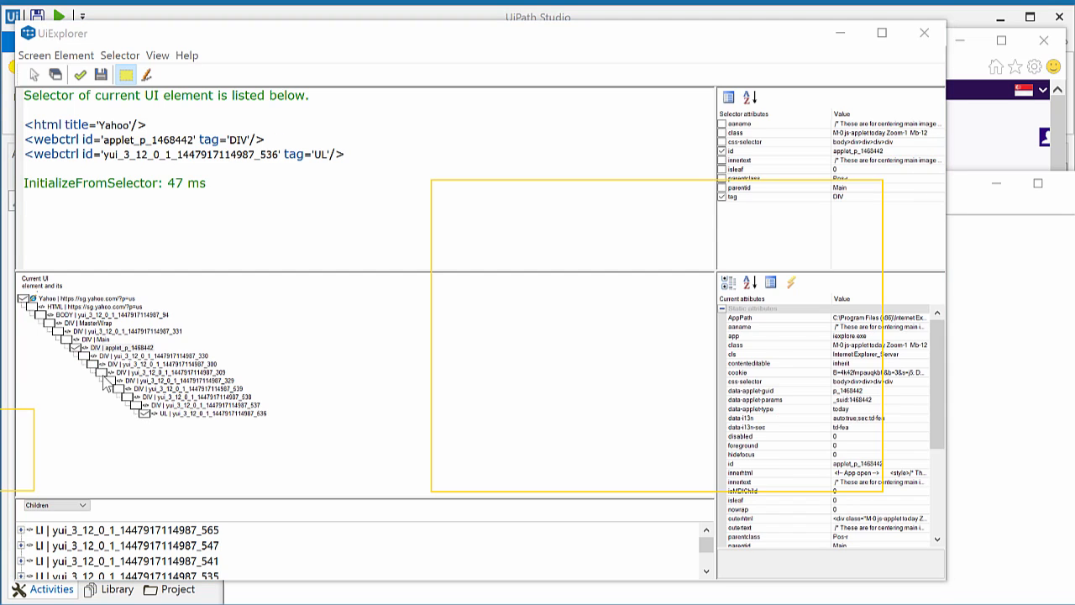